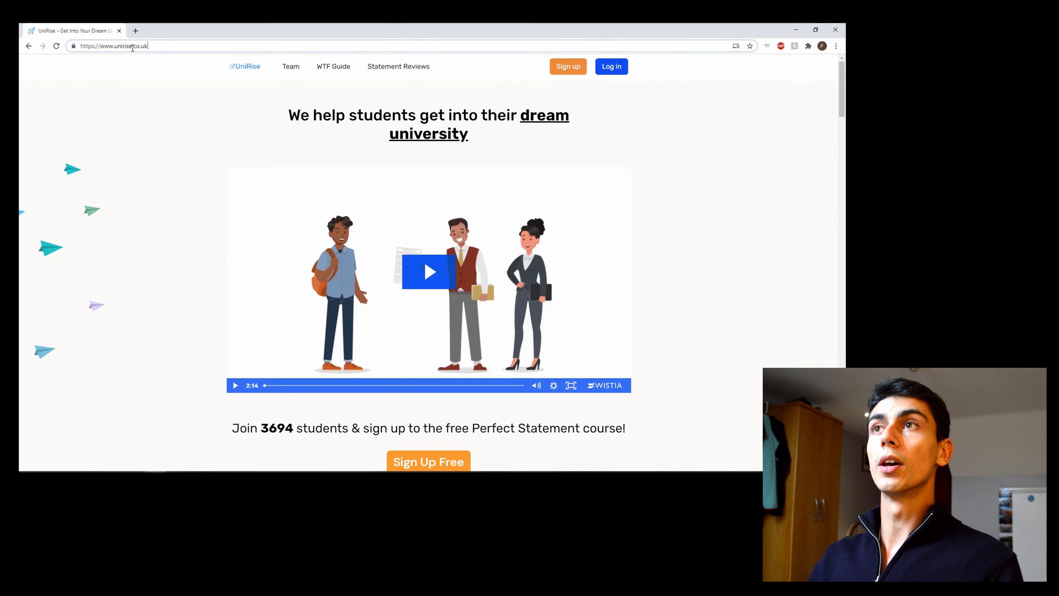
pyautogui.moveTo(155, 255)
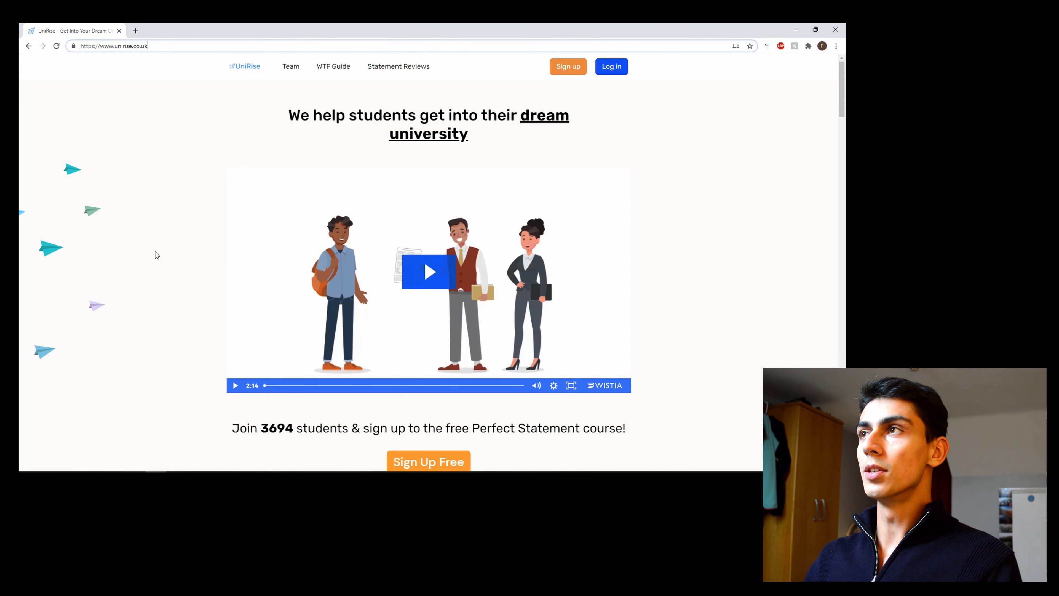
pyautogui.moveTo(152, 299)
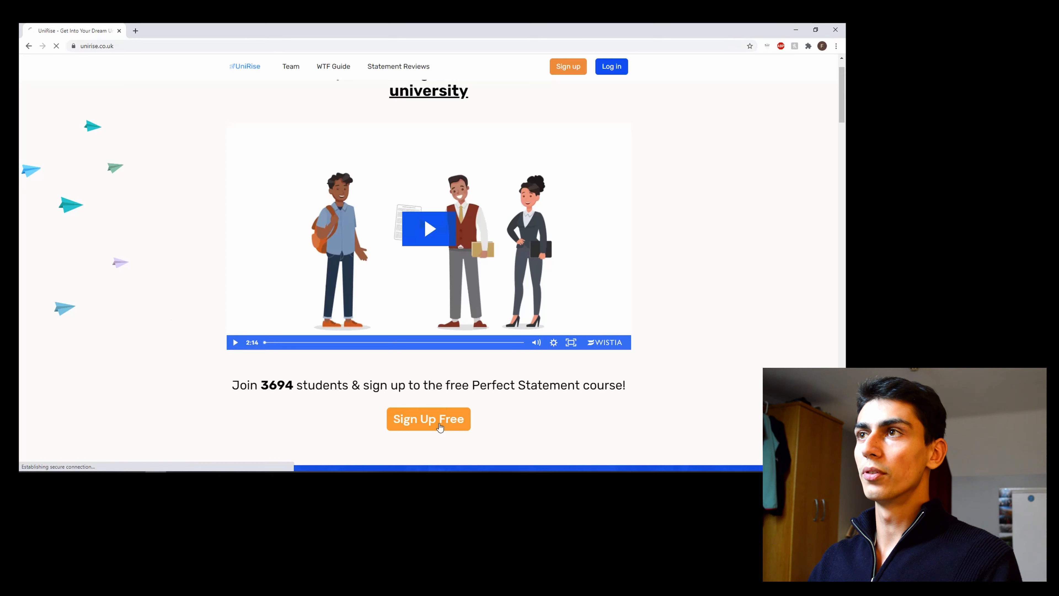
# Request free access to The Perfect Statement Course and accept the terms of service
pyautogui.click(428, 419)
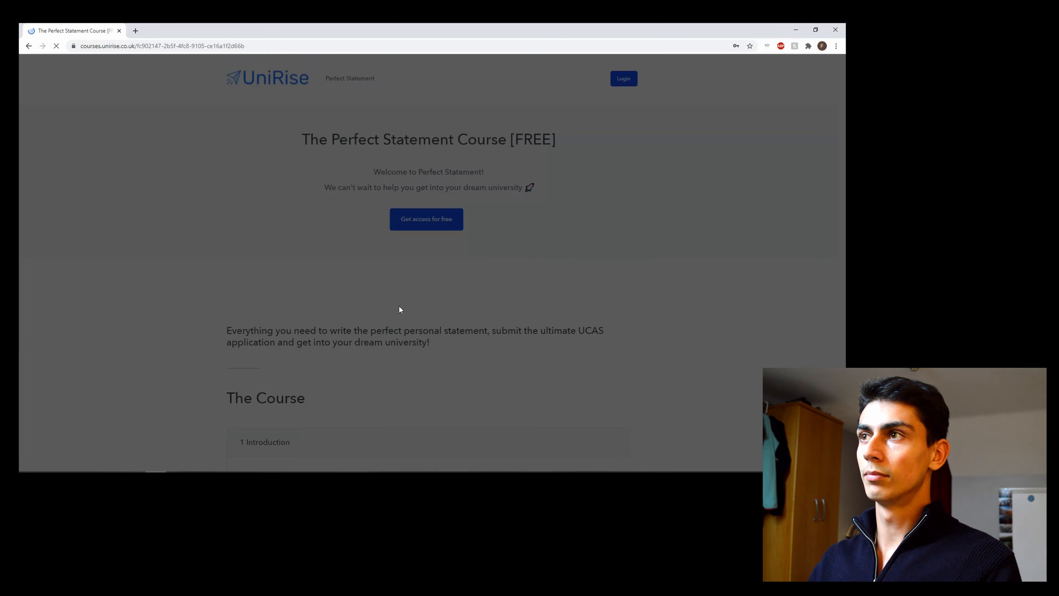
pyautogui.click(425, 219)
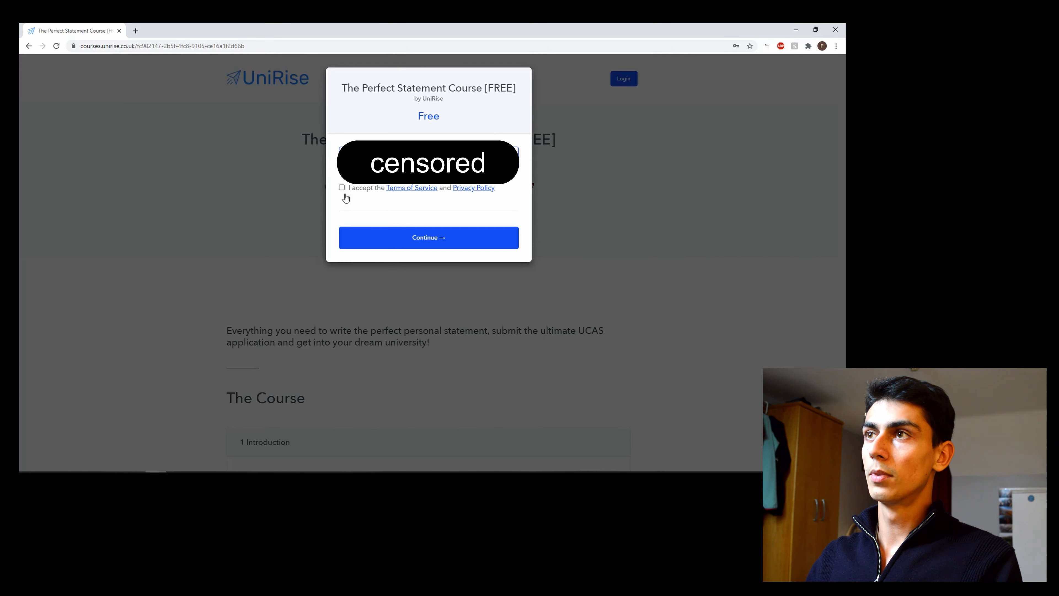
pyautogui.click(342, 187)
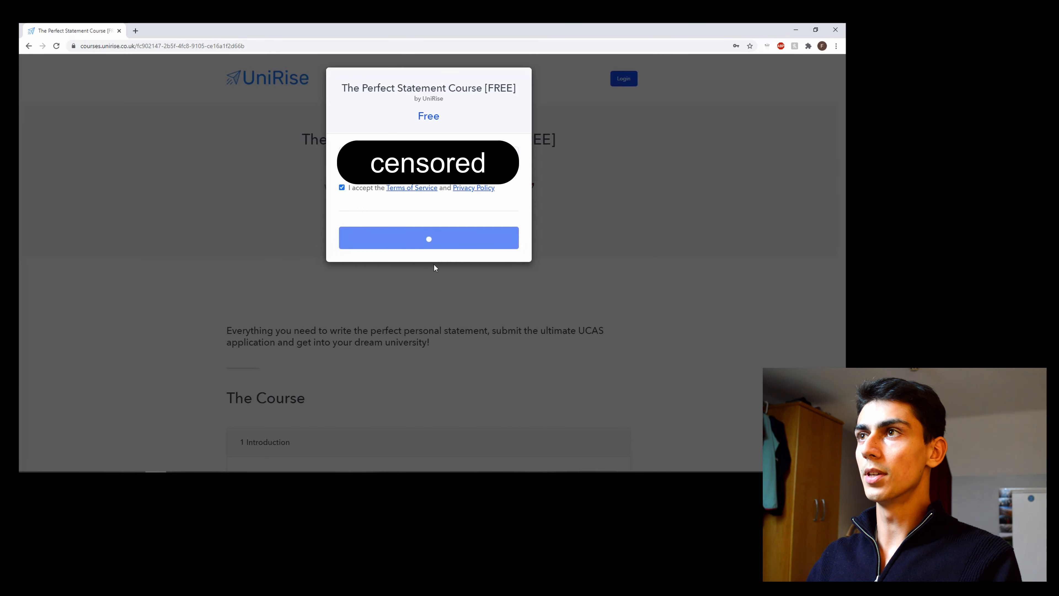
pyautogui.click(428, 238)
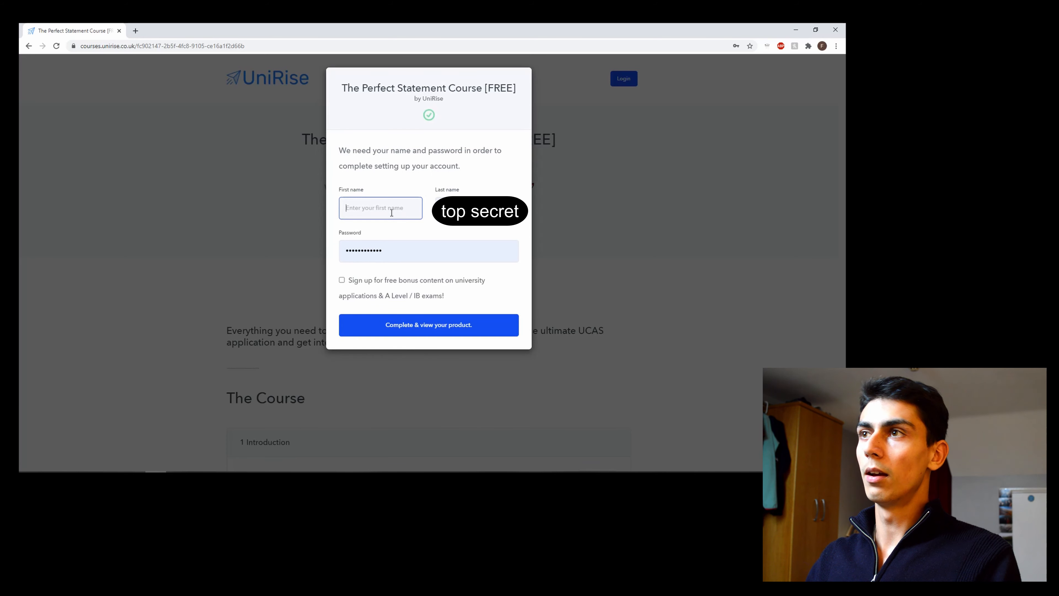
# Create the account as 'ilya', opt in to bonus content and complete enrolment to the success page
pyautogui.write('ilya')
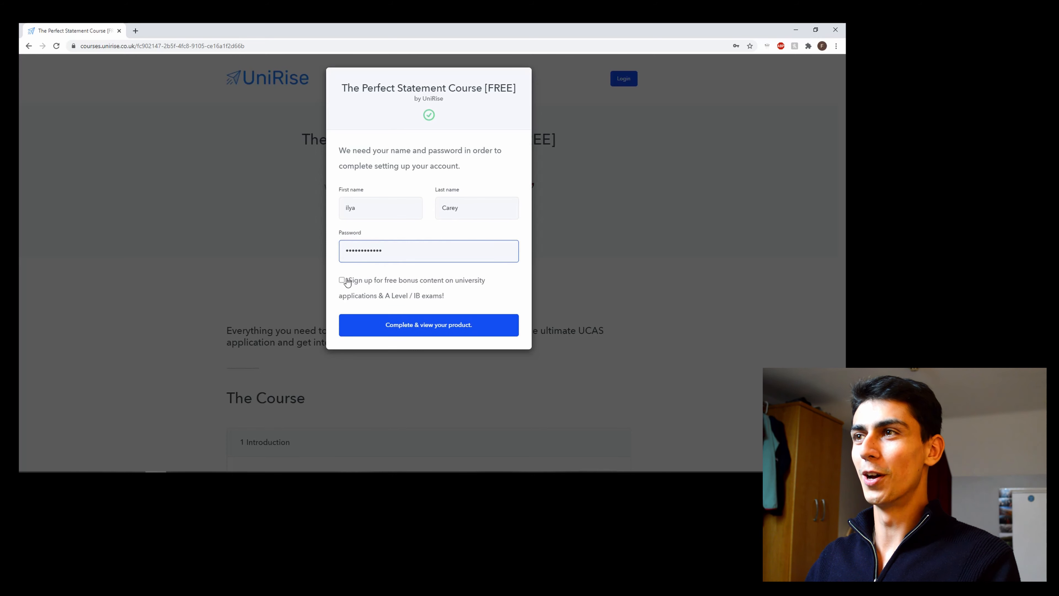
pyautogui.click(342, 281)
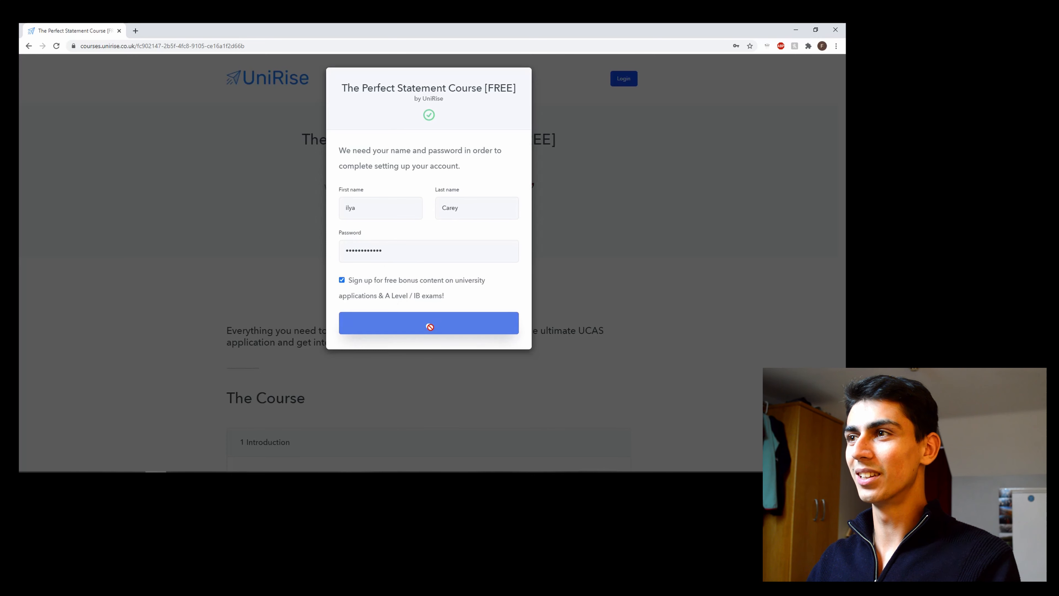
pyautogui.click(428, 323)
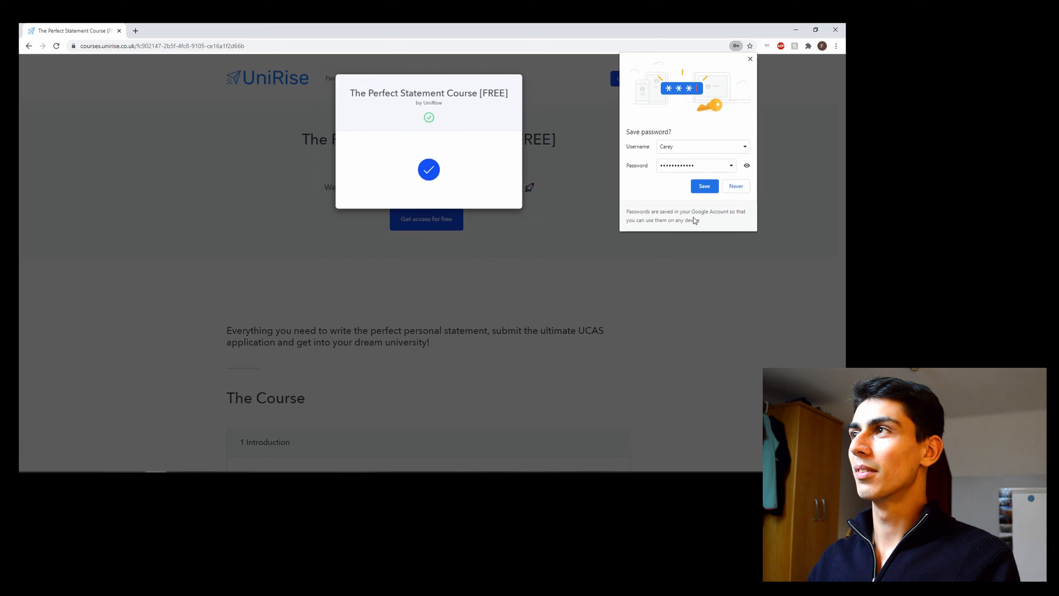
pyautogui.click(427, 218)
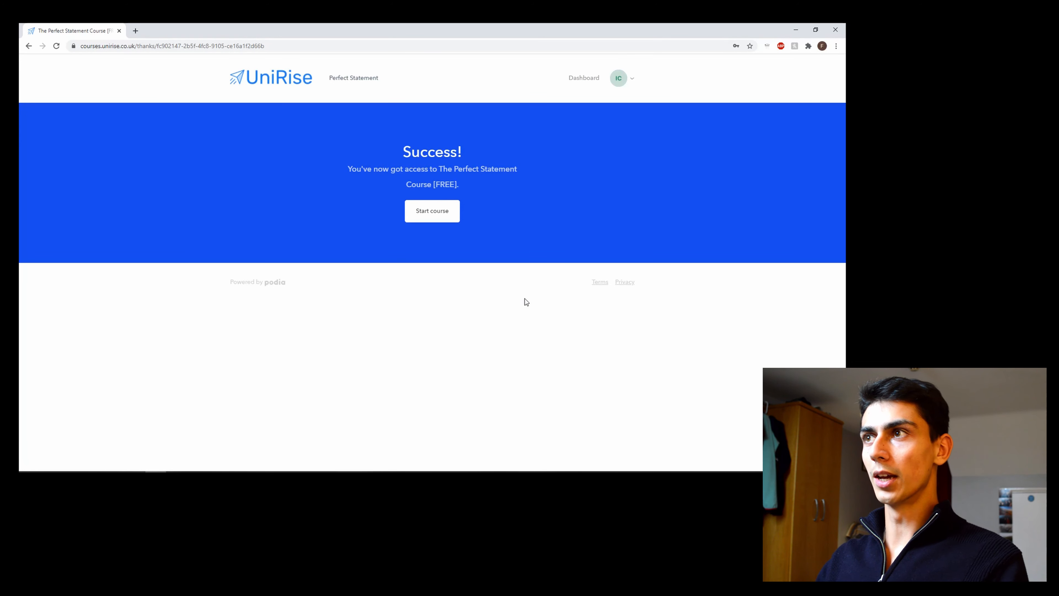
# Start the course and play the 1.0 Welcome video, skipping ahead to around 2:15
pyautogui.click(432, 211)
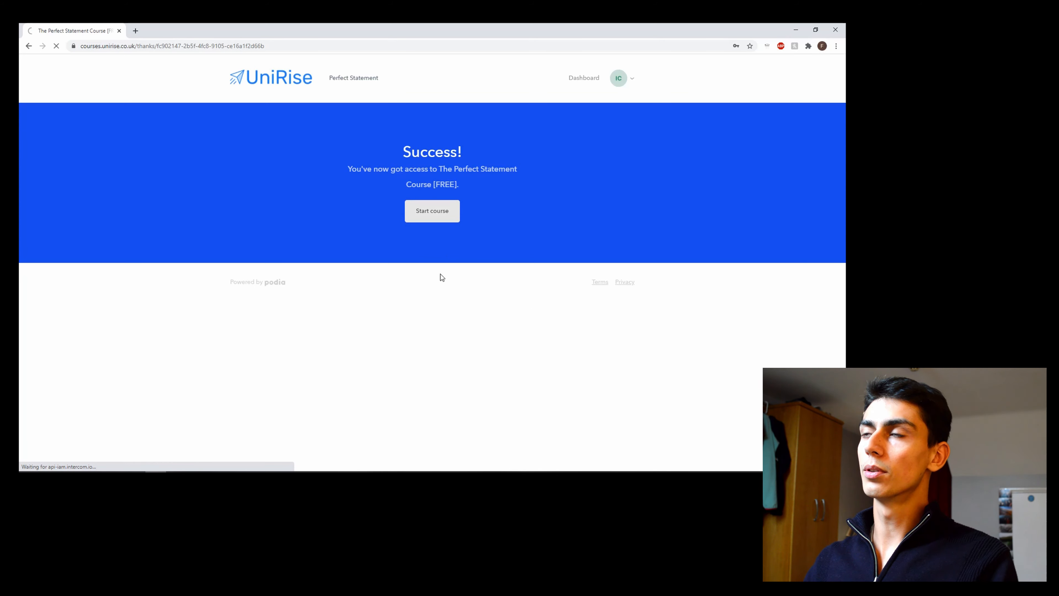
pyautogui.click(431, 210)
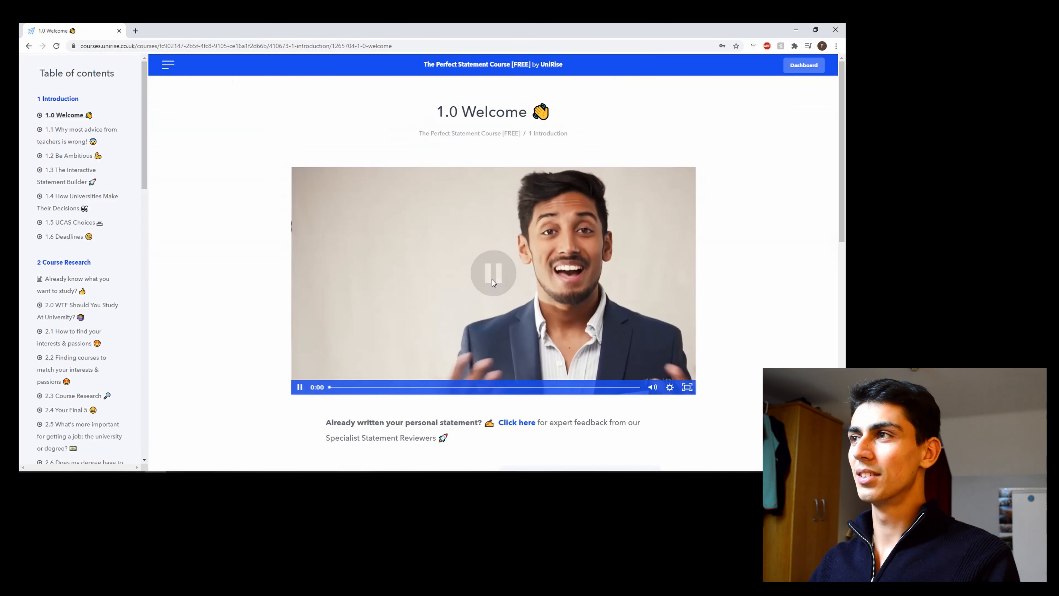
pyautogui.click(493, 273)
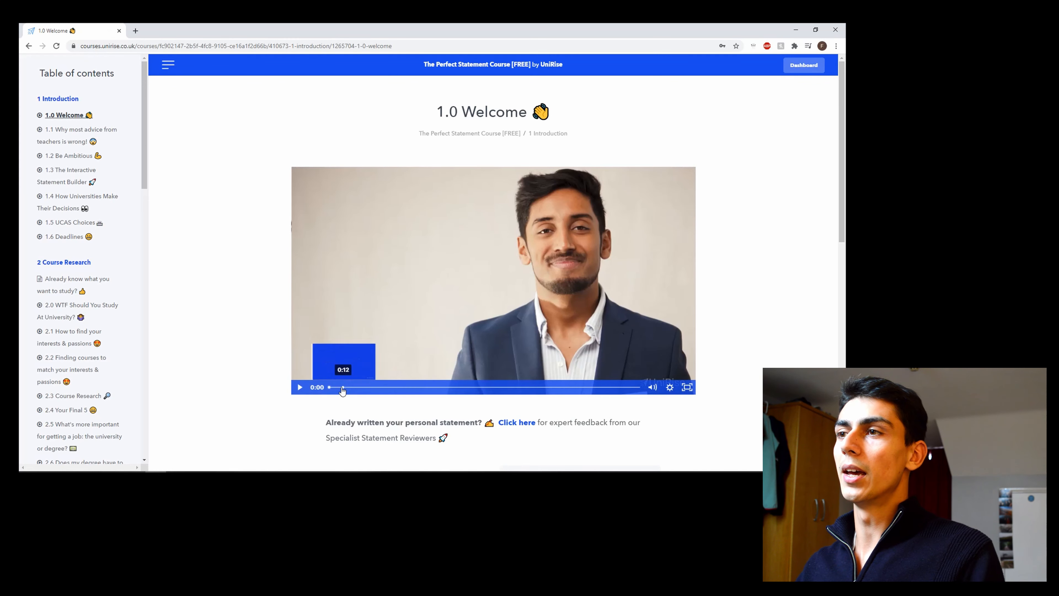
pyautogui.click(471, 388)
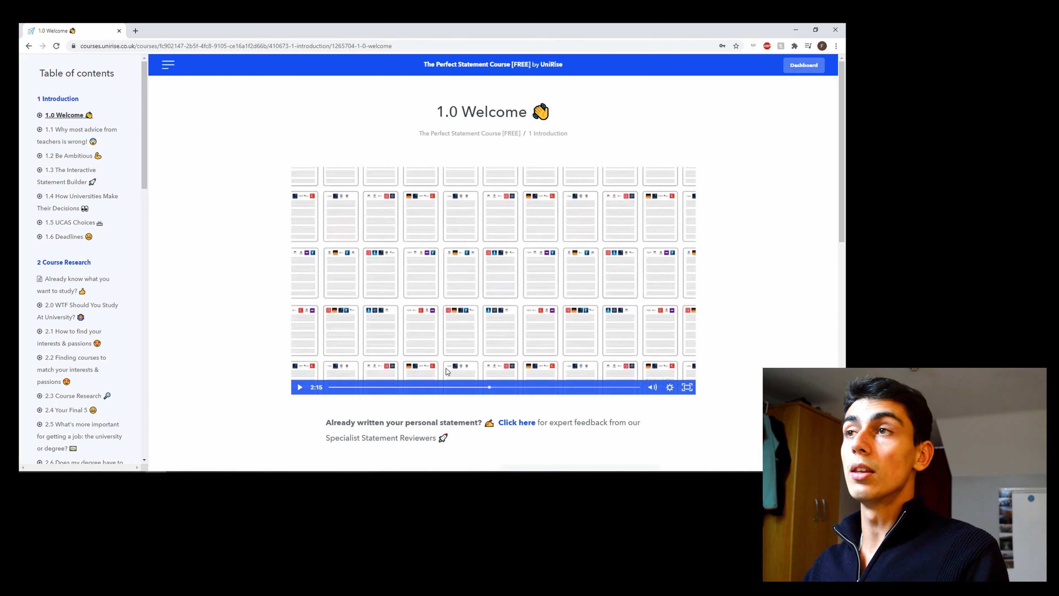
pyautogui.moveTo(660, 392)
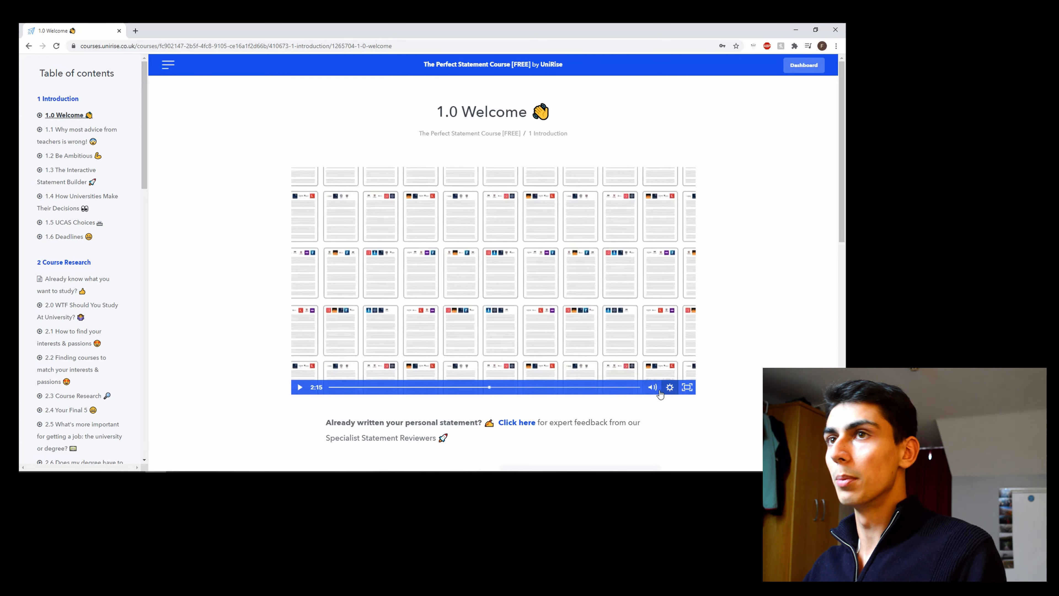
# Step through the Introduction lessons up to 1.6 Deadlines and the Already know what you want to study page
pyautogui.click(78, 135)
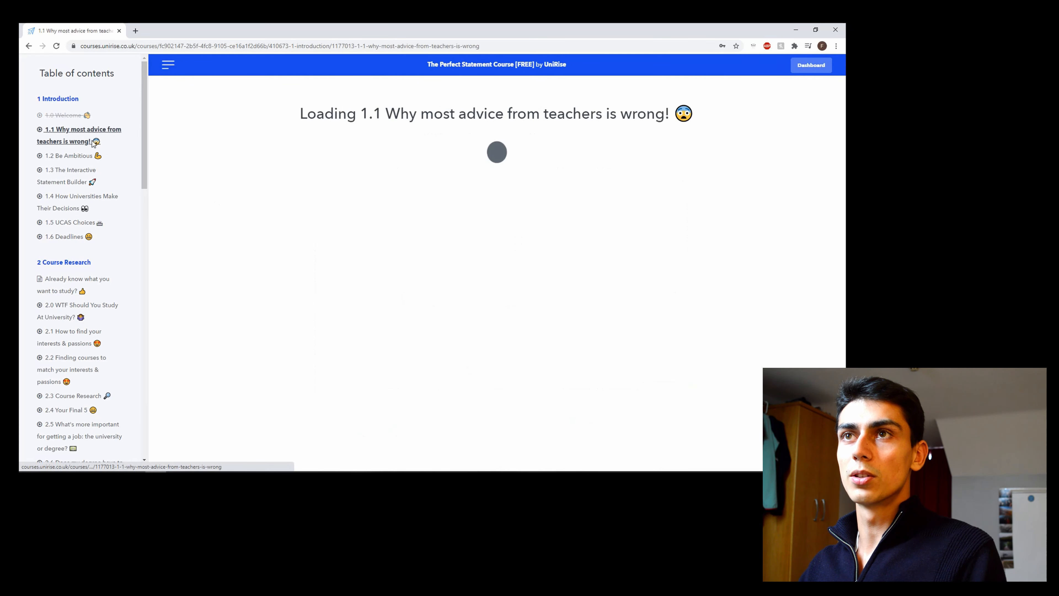
pyautogui.click(78, 201)
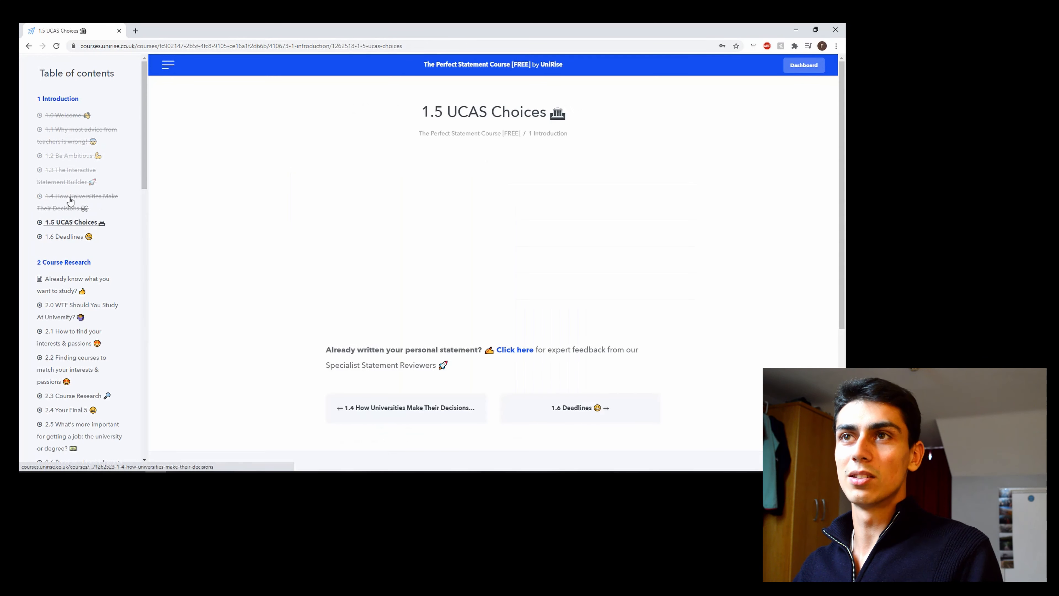
pyautogui.click(64, 236)
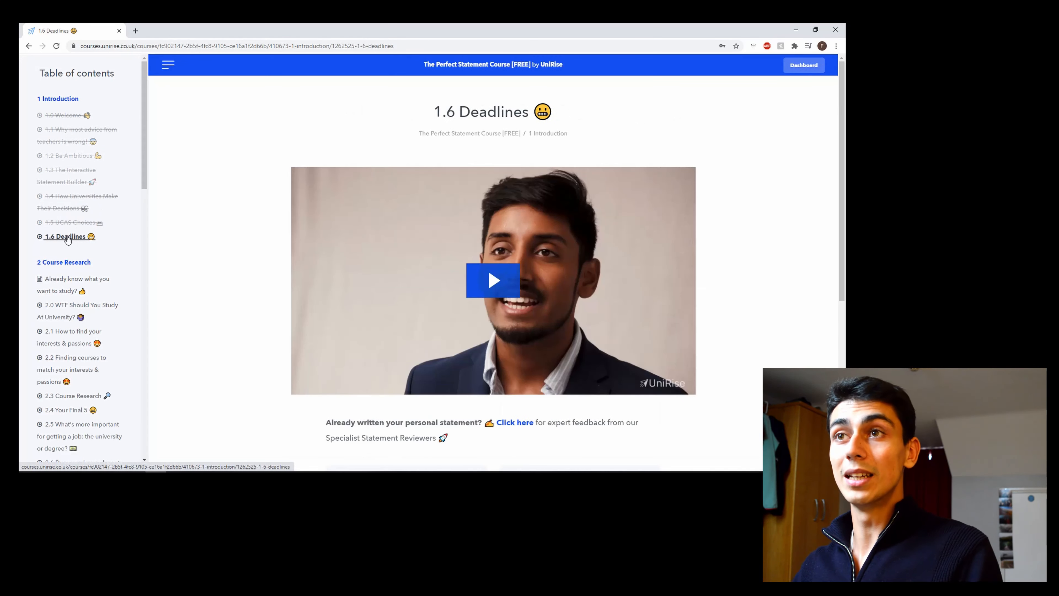
pyautogui.scroll(3)
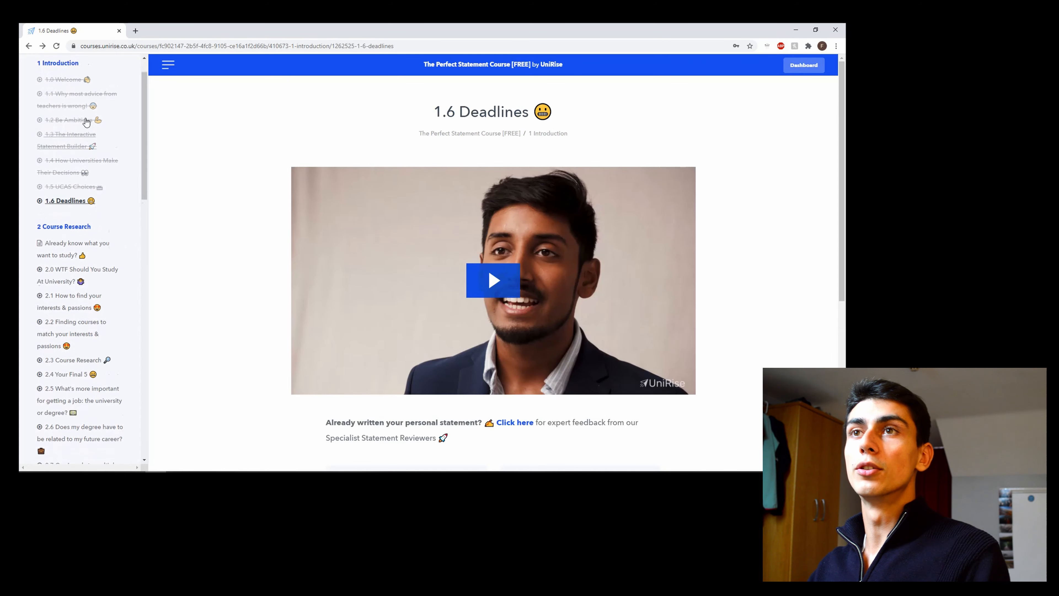
pyautogui.click(73, 249)
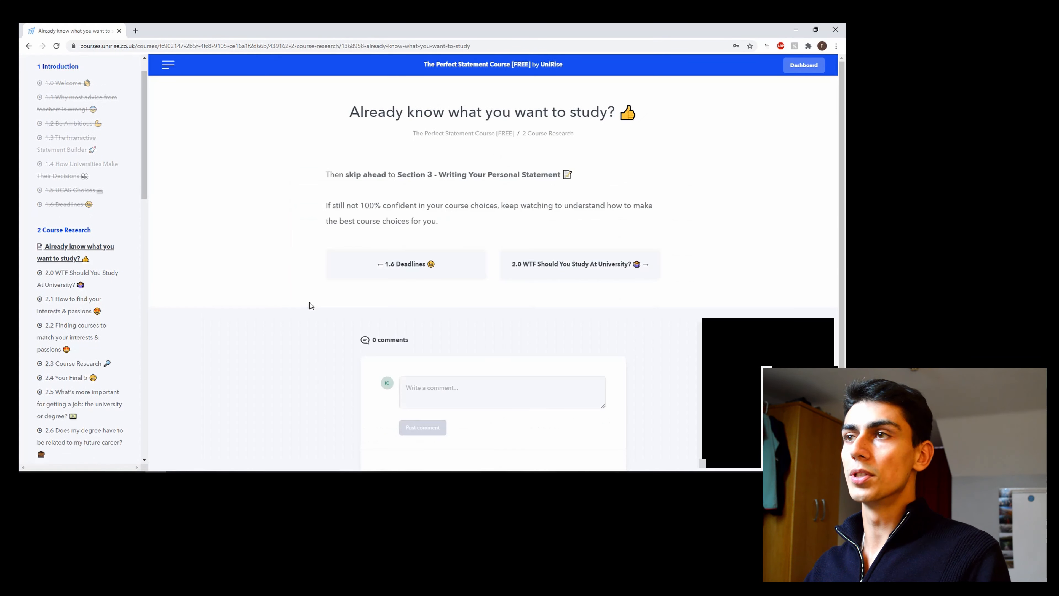
# Move on through 3.1 Structure into the Personal Statement lessons, then return to the dashboard
pyautogui.scroll(-3)
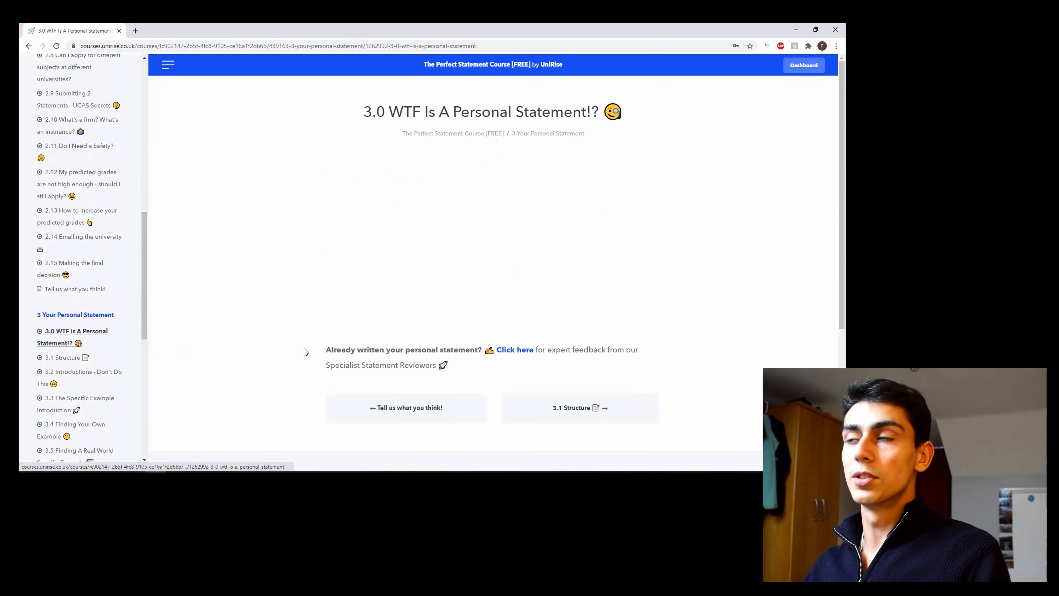
pyautogui.scroll(-3)
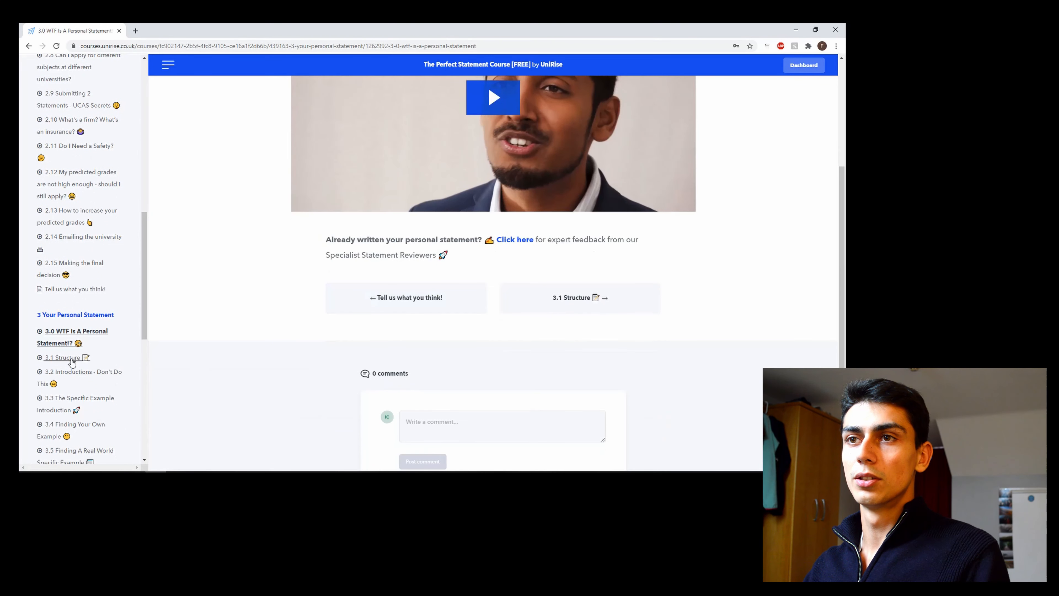
pyautogui.click(63, 357)
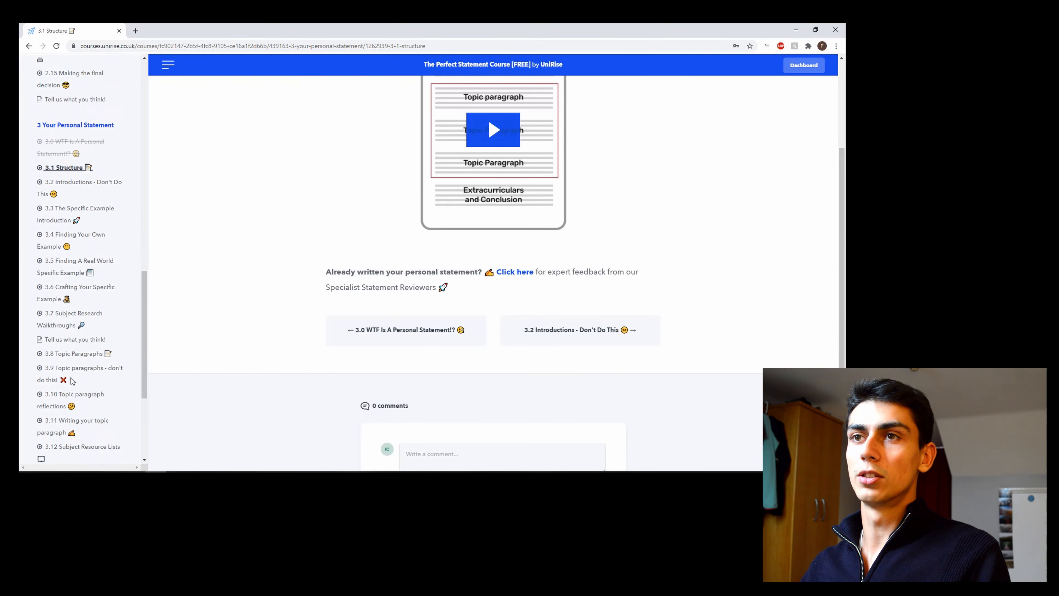
pyautogui.scroll(-3)
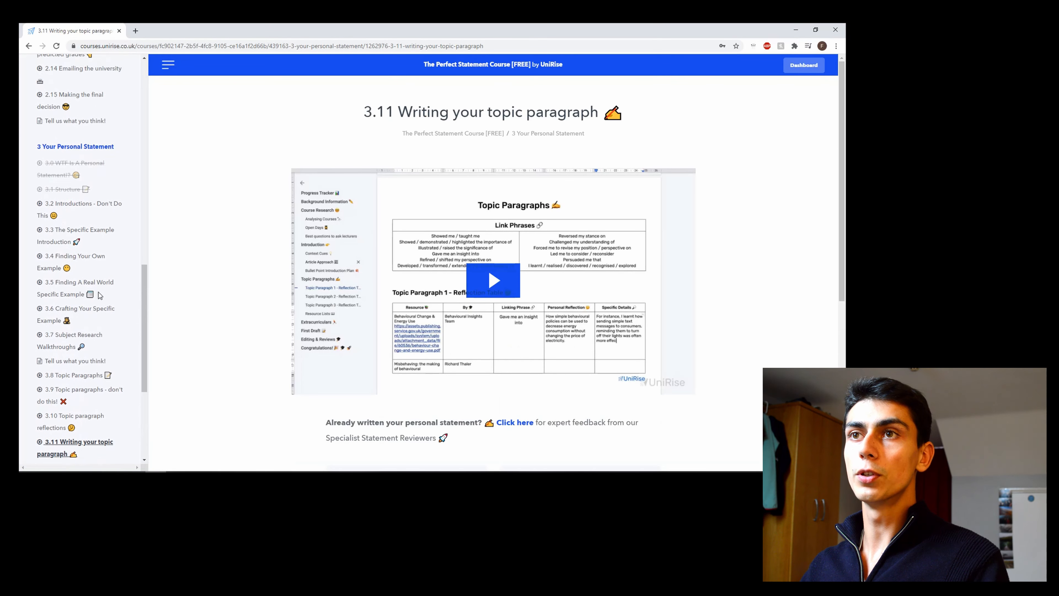
pyautogui.click(73, 262)
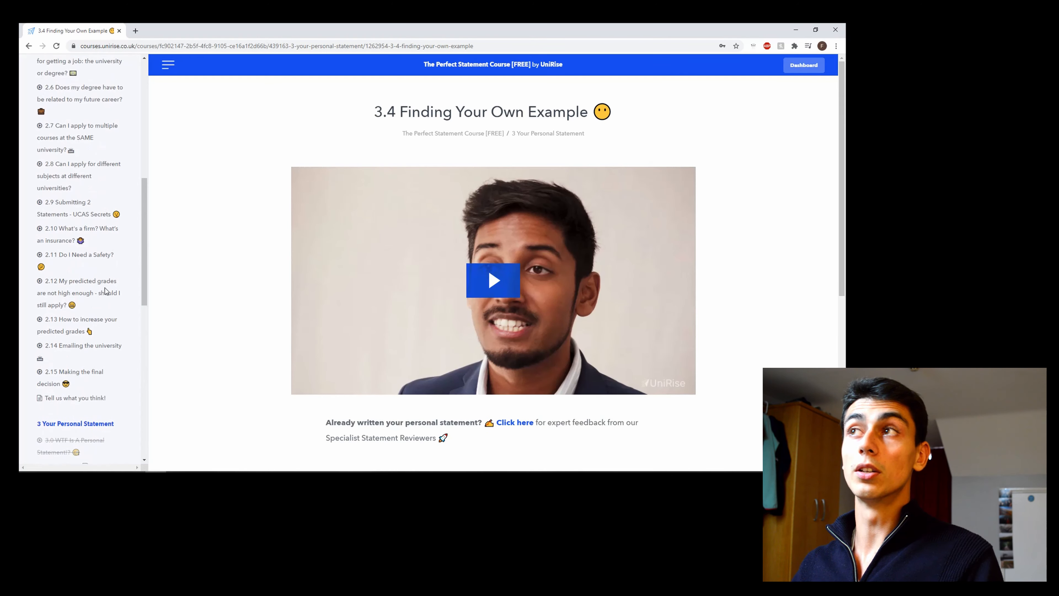
pyautogui.moveTo(163, 196)
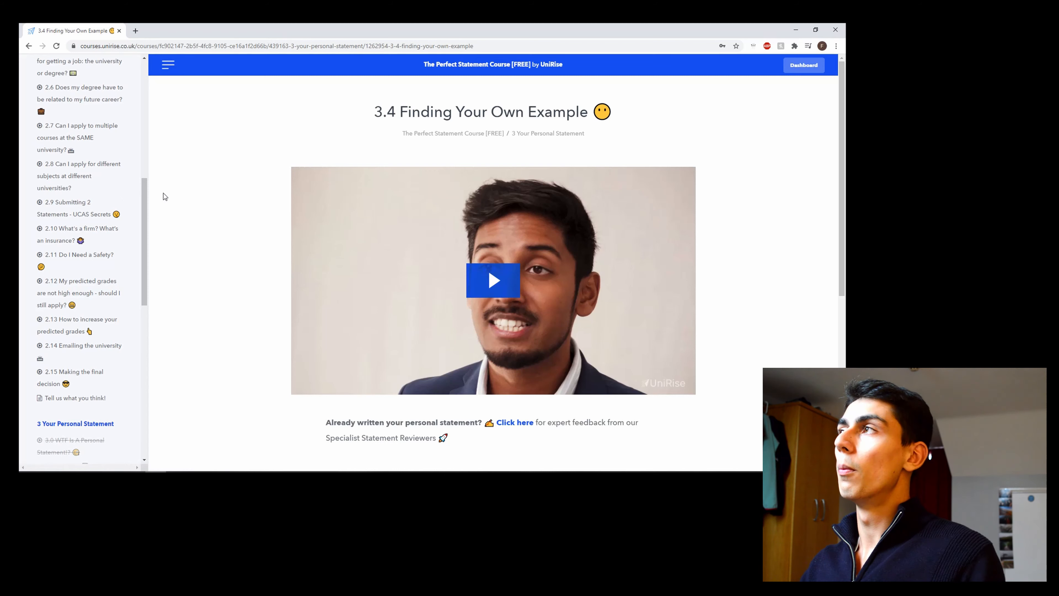
pyautogui.click(804, 65)
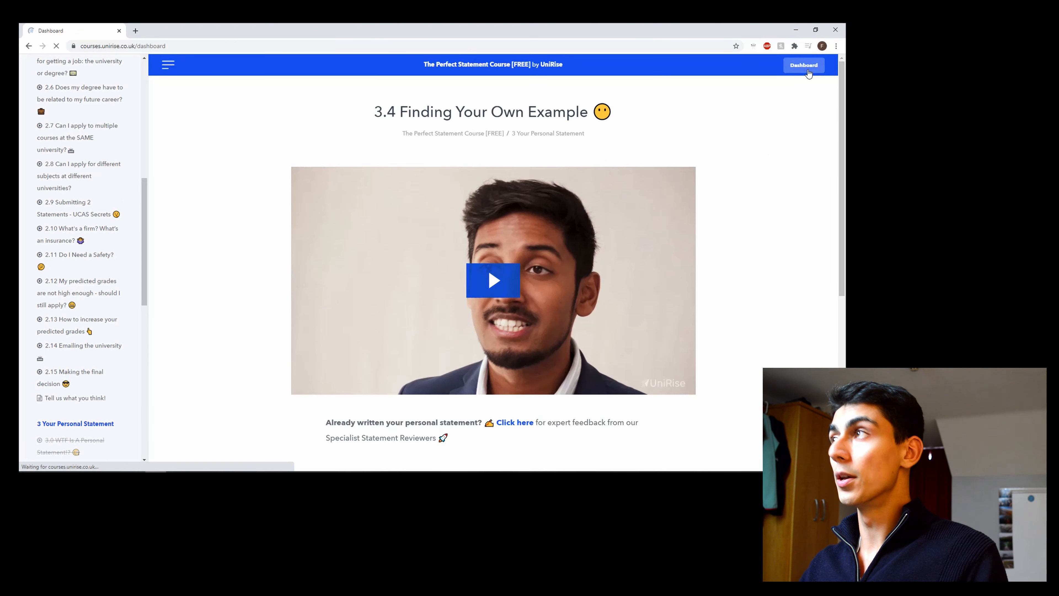
# From the dashboard, view the Personal Statement Bank course page
pyautogui.click(803, 65)
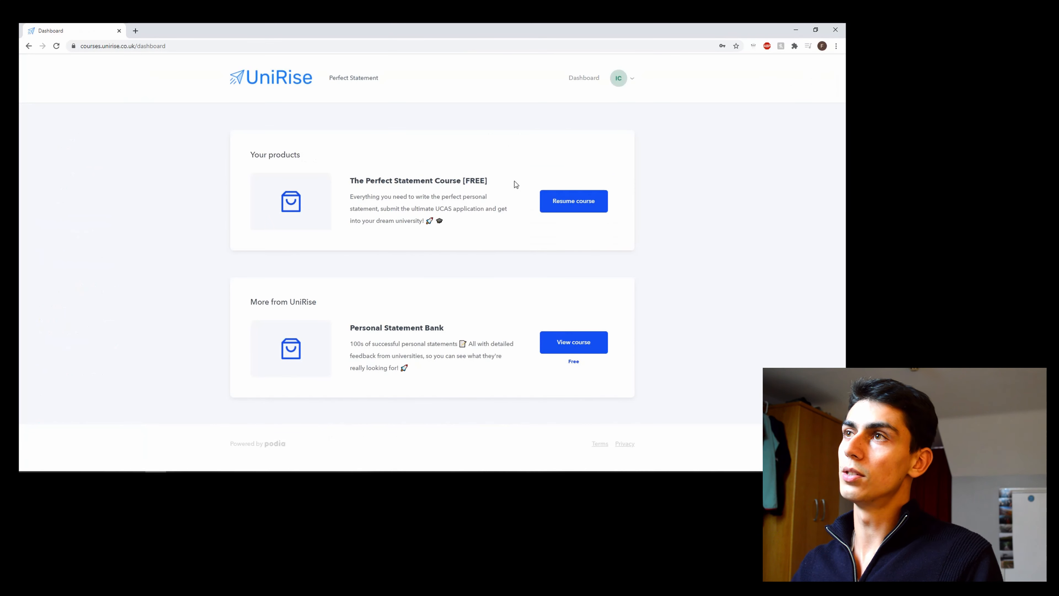
pyautogui.moveTo(513, 163)
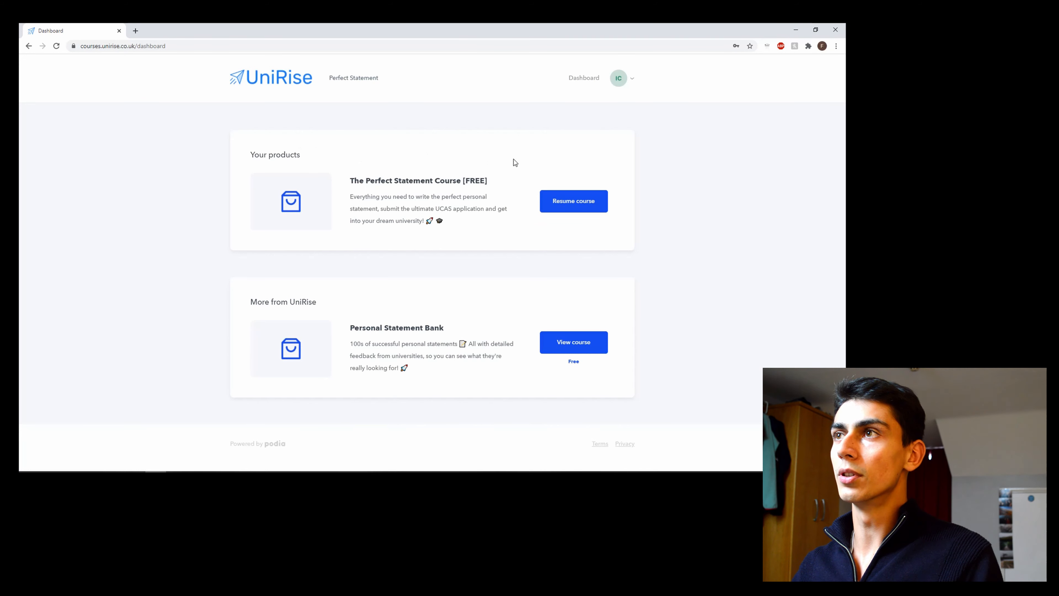
pyautogui.moveTo(335, 198)
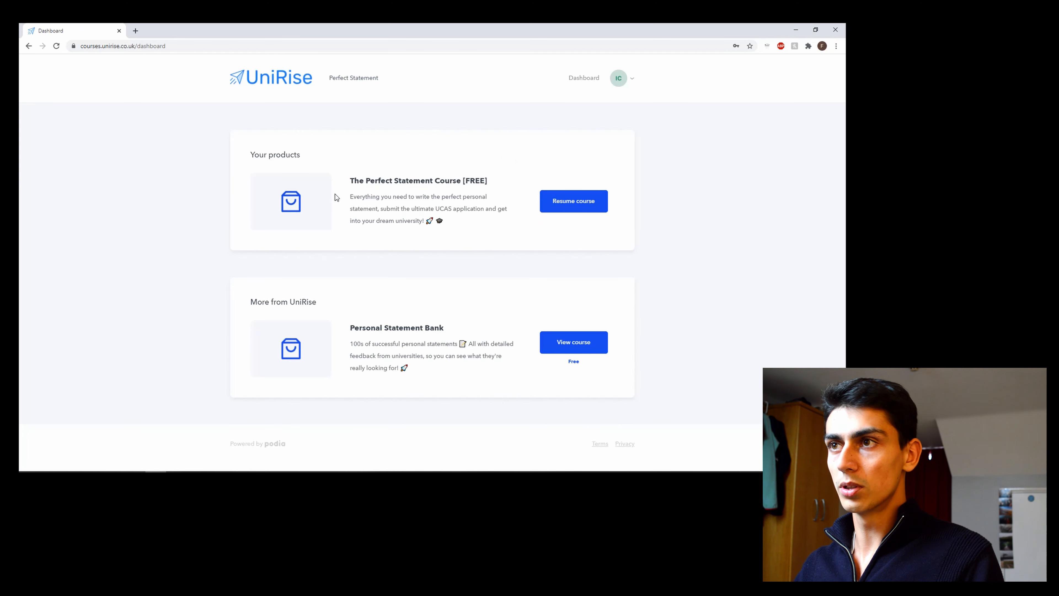
pyautogui.click(573, 340)
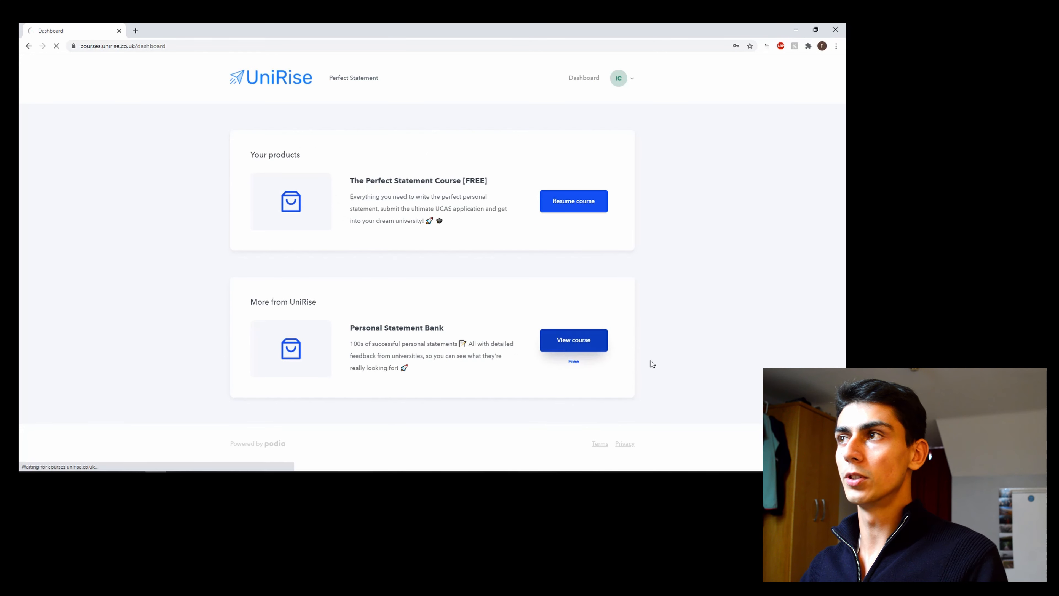
pyautogui.click(574, 340)
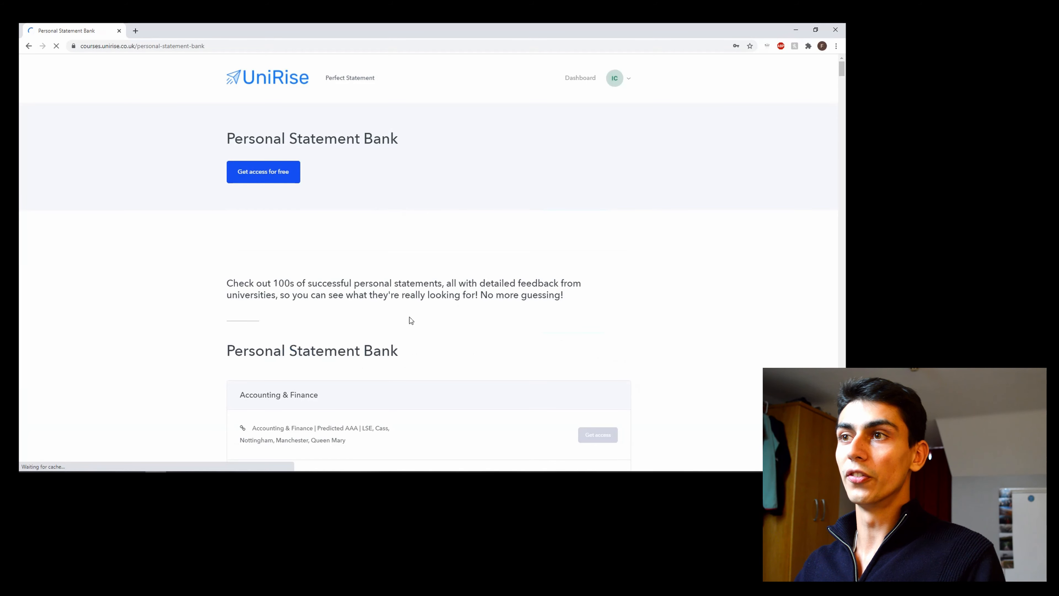
pyautogui.scroll(-3)
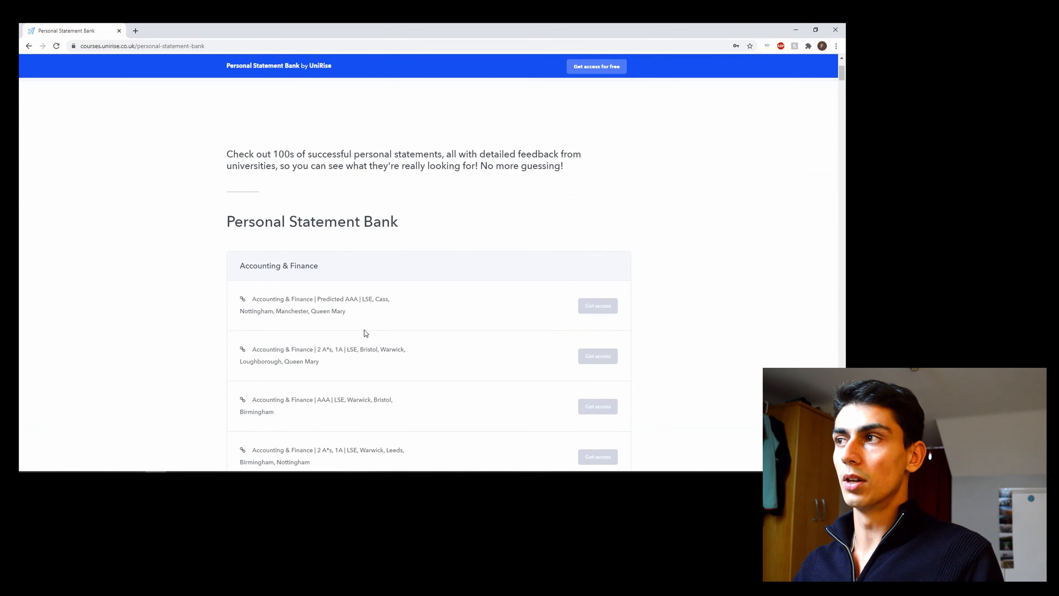
# Claim free access to the Personal Statement Bank, confirm it and start the course
pyautogui.click(596, 66)
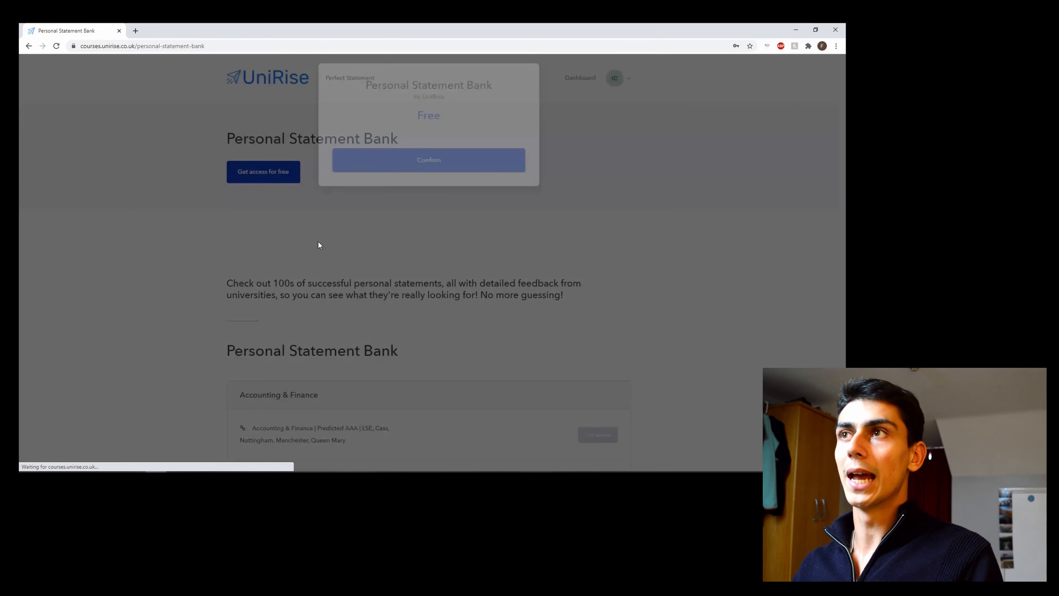
pyautogui.click(428, 160)
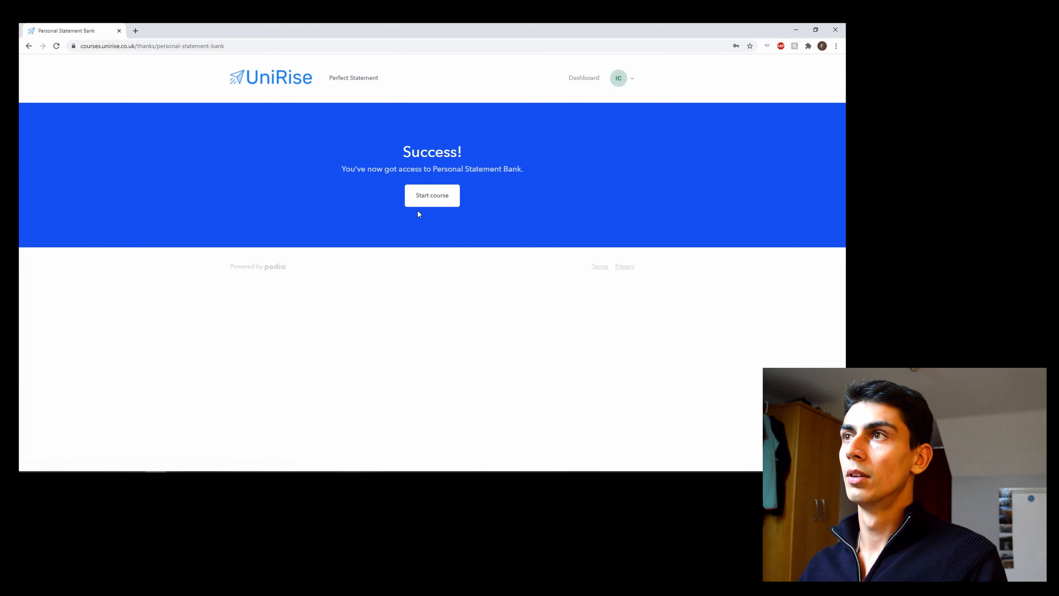
pyautogui.click(431, 195)
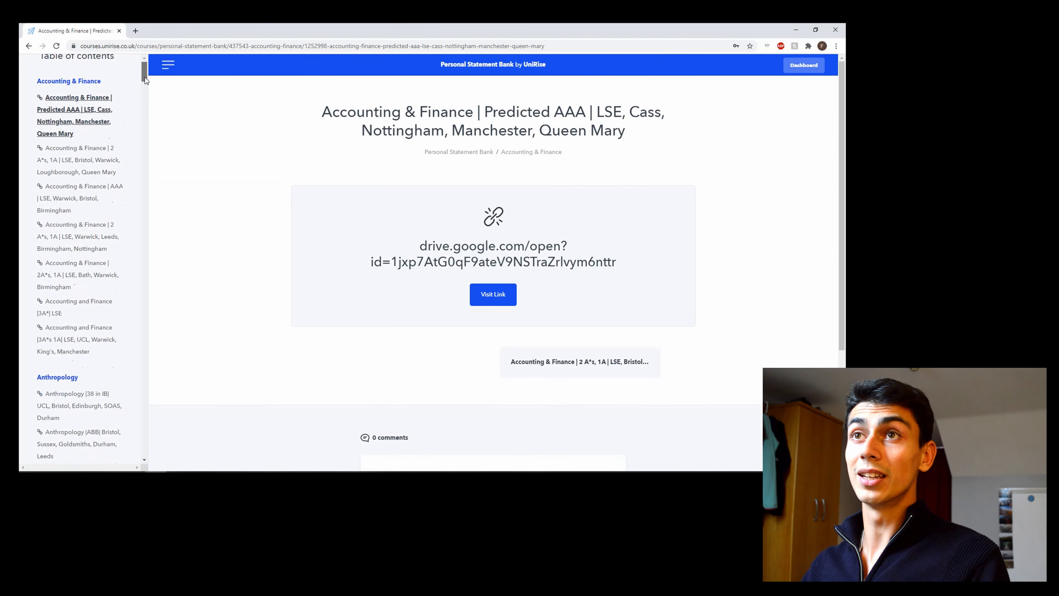
# Scroll the bank's table of contents down to Classics and open the first Classics example statement
pyautogui.scroll(-3)
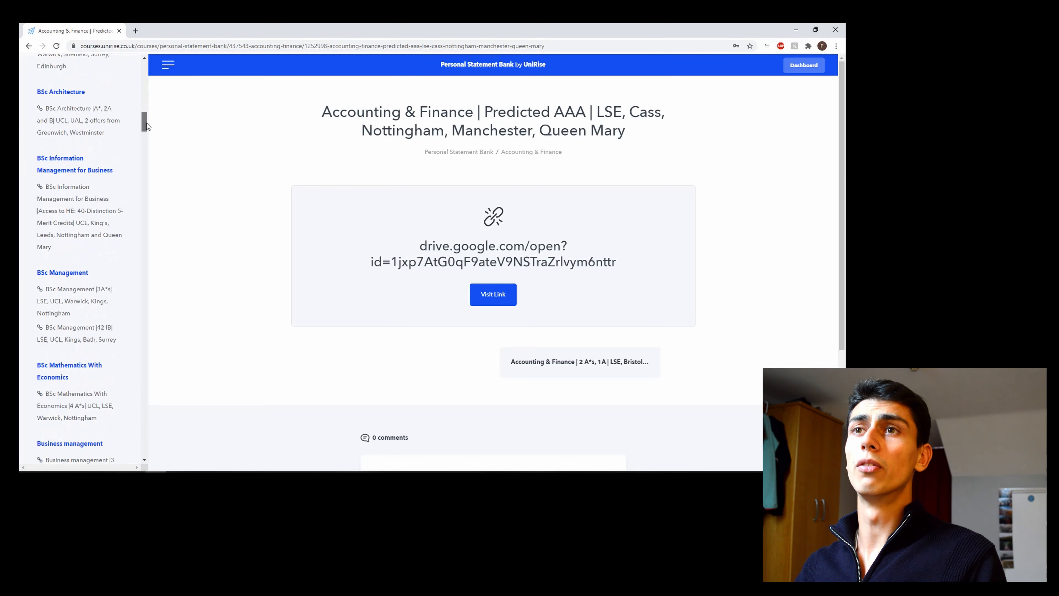
pyautogui.scroll(3)
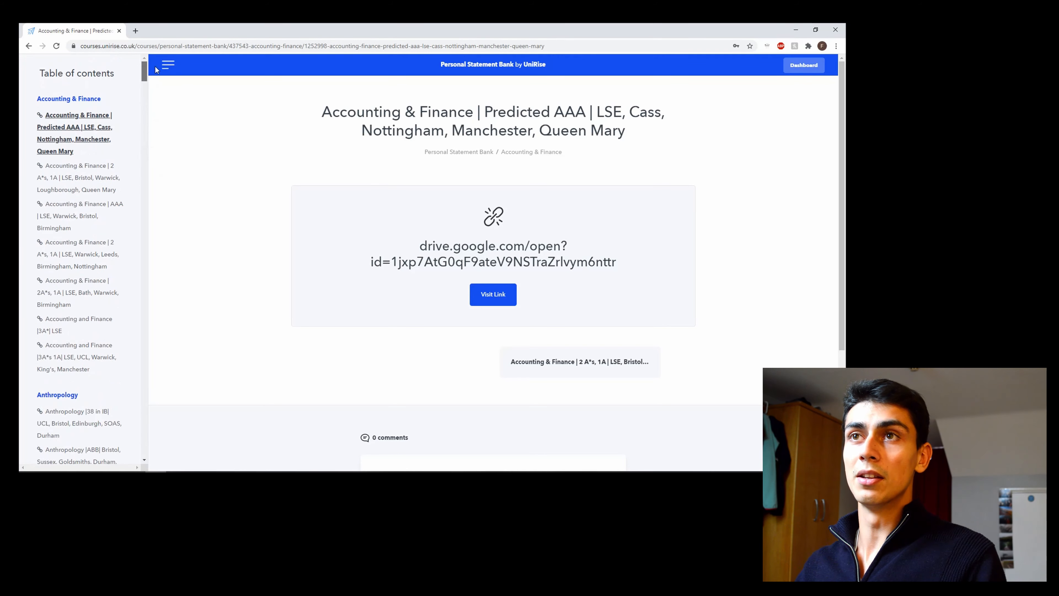
pyautogui.moveTo(121, 193)
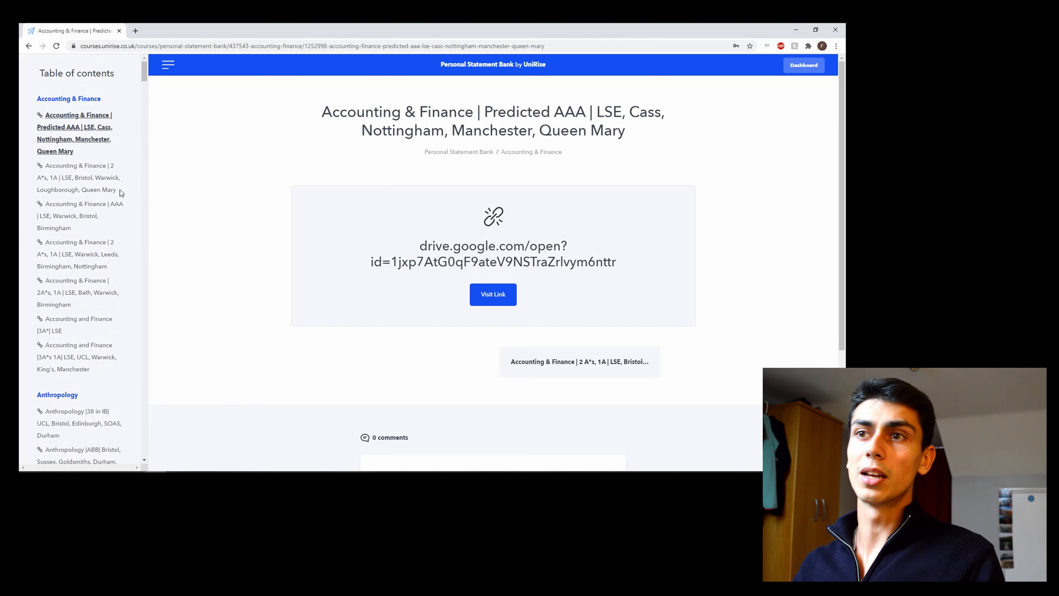
pyautogui.scroll(-3)
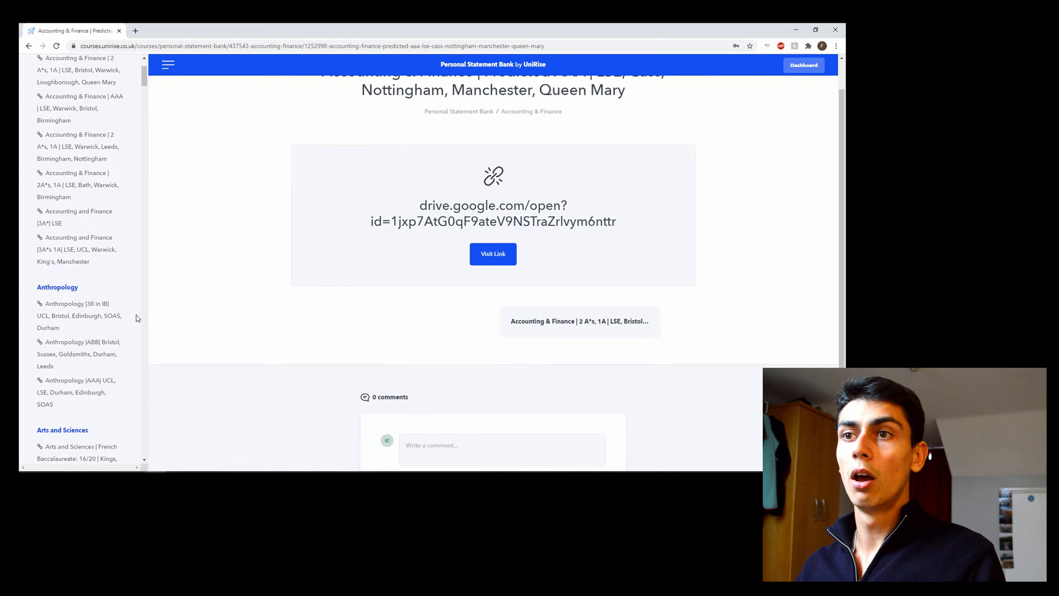
pyautogui.scroll(-3)
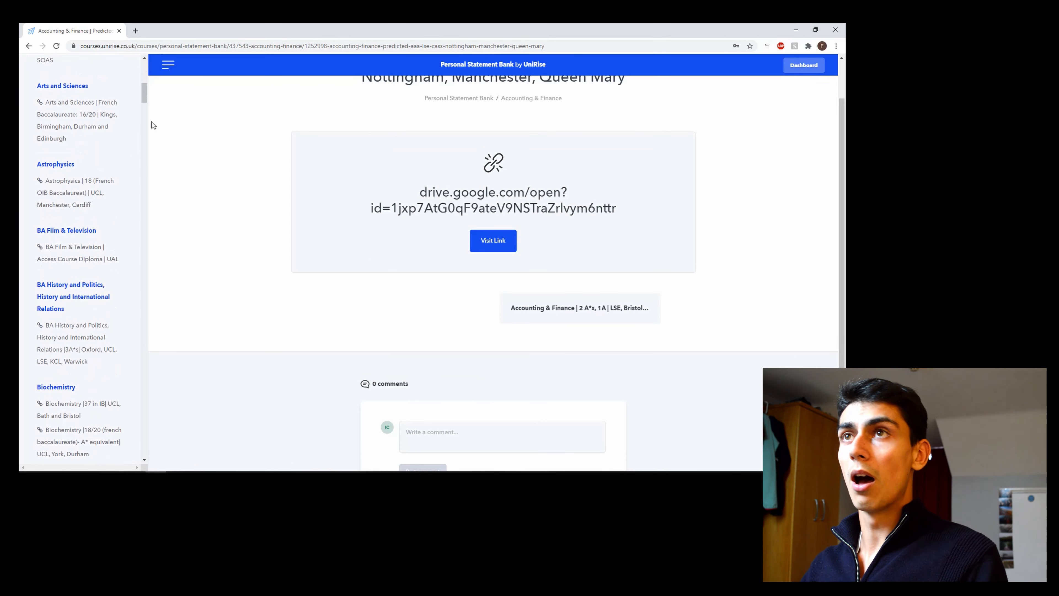
pyautogui.scroll(-3)
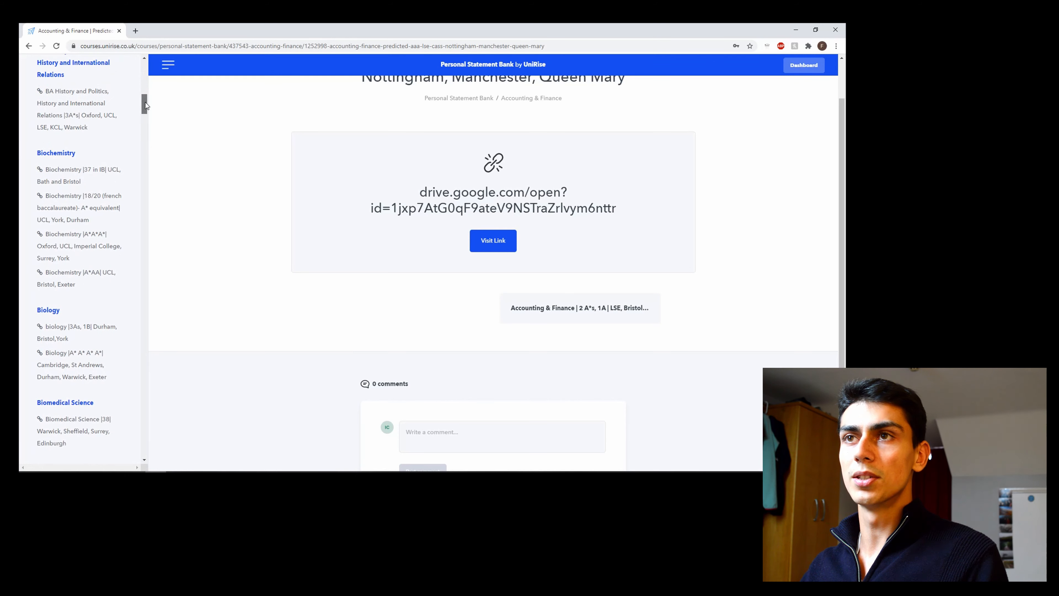
pyautogui.moveTo(74, 245)
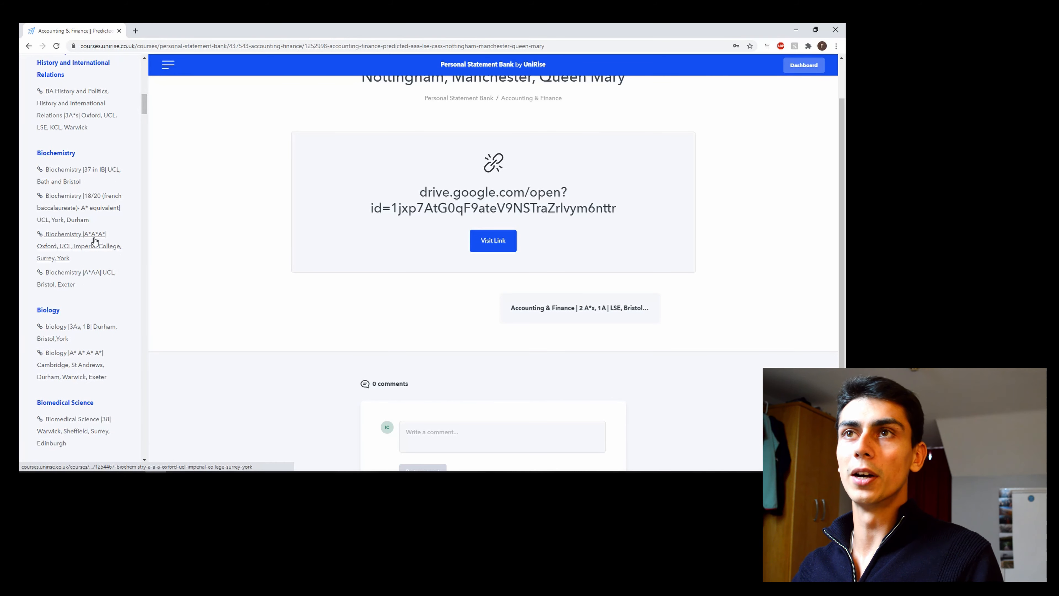
pyautogui.scroll(-3)
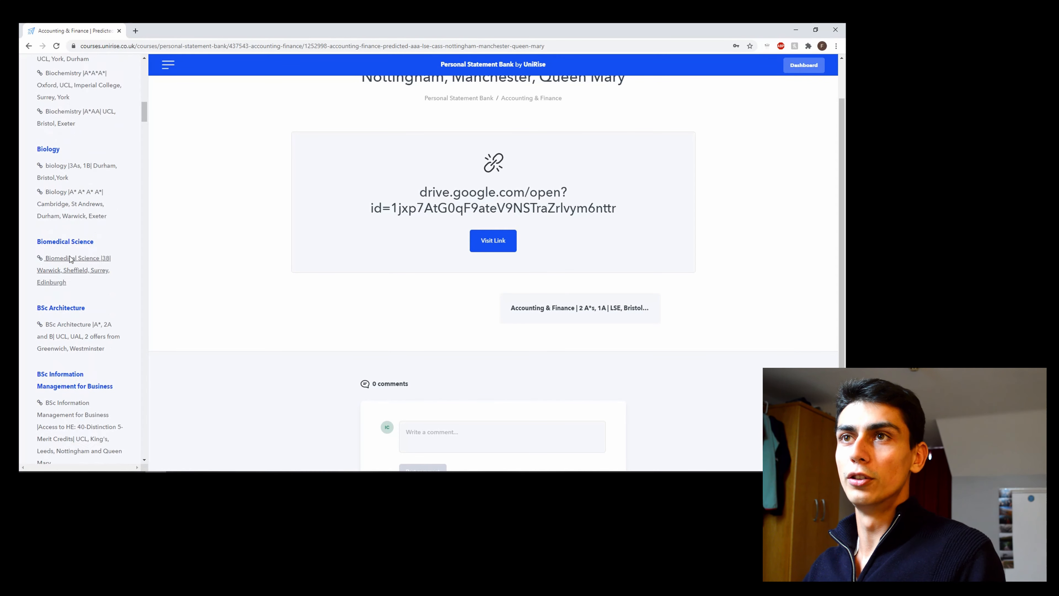
pyautogui.scroll(-3)
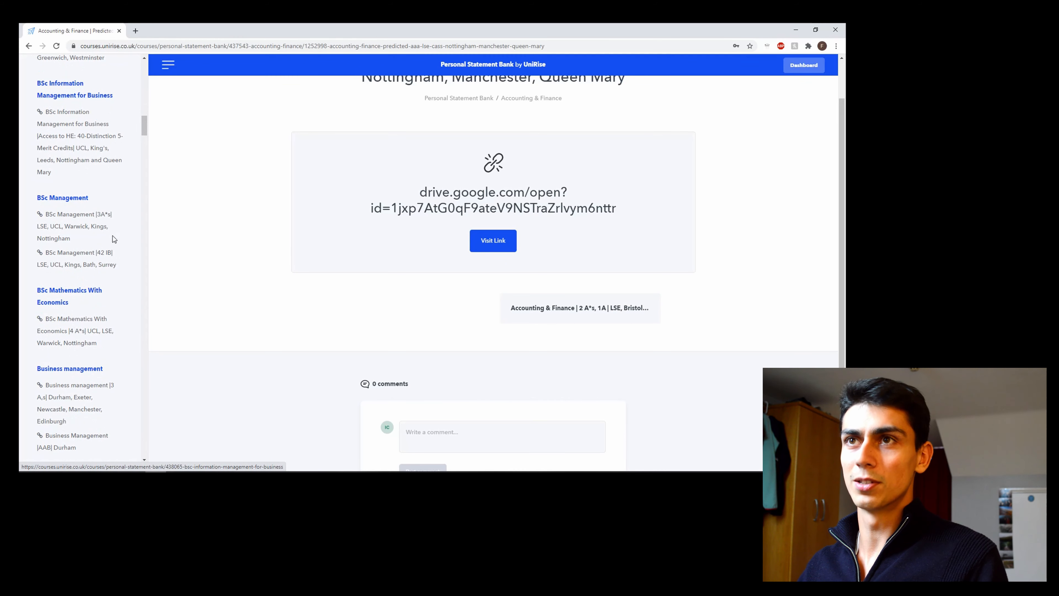
pyautogui.scroll(-3)
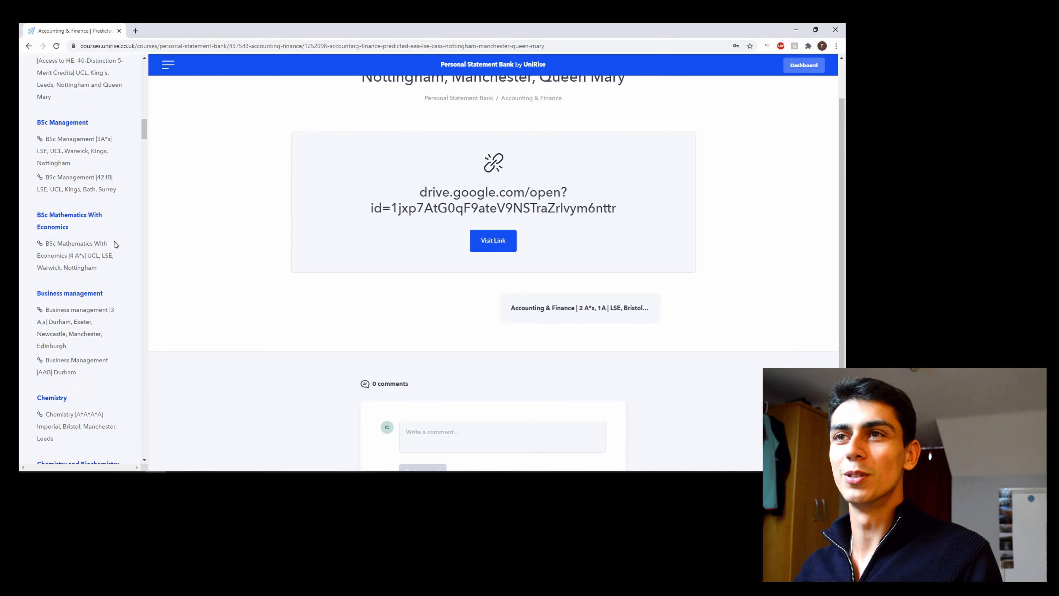
pyautogui.scroll(-3)
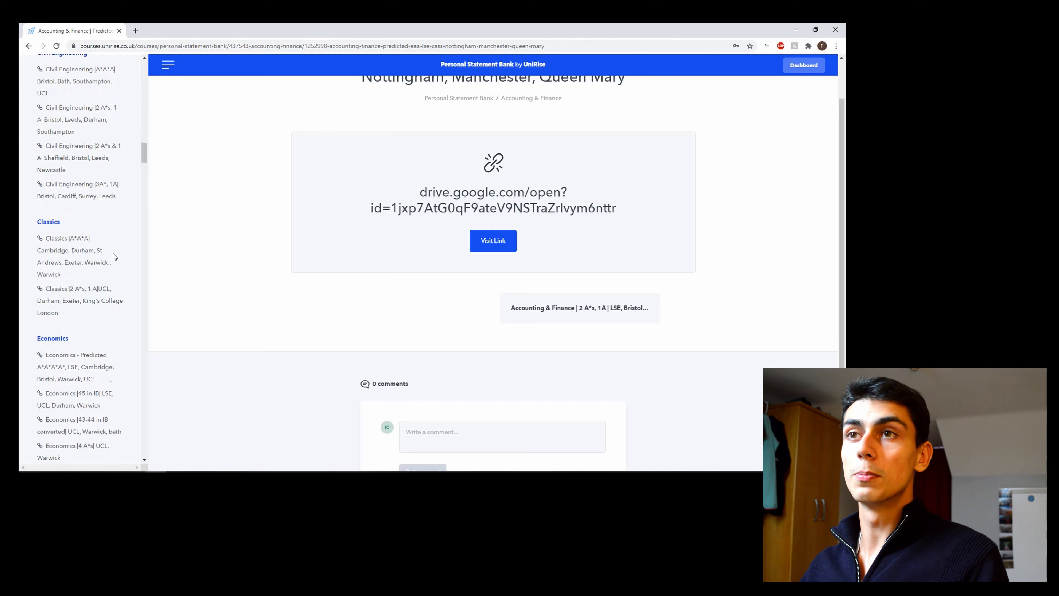
pyautogui.click(67, 237)
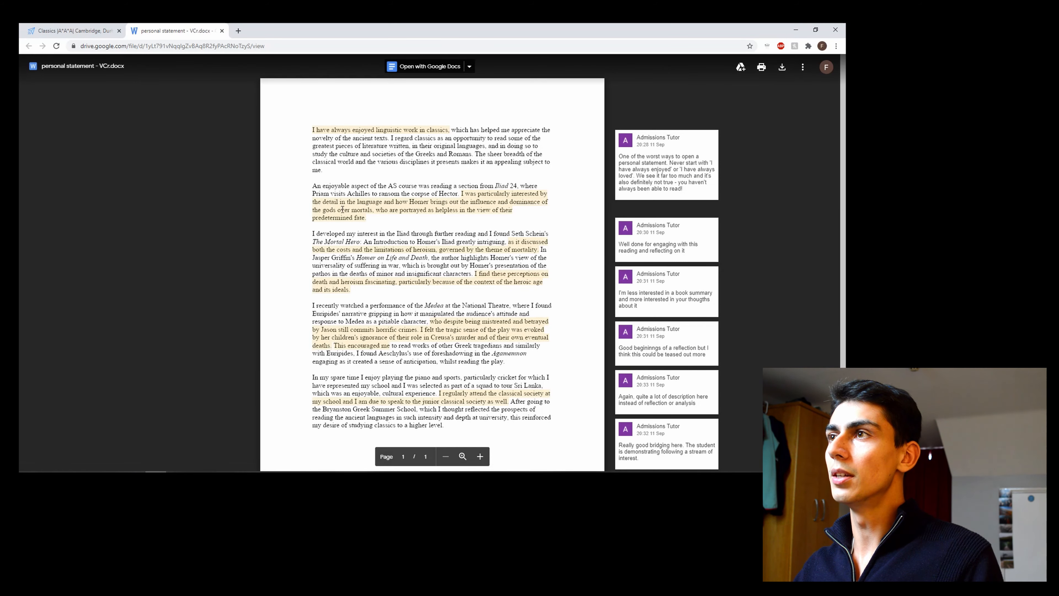
# Scroll through the Classics personal statement preview and its admissions tutor comments in Google Drive
pyautogui.scroll(-3)
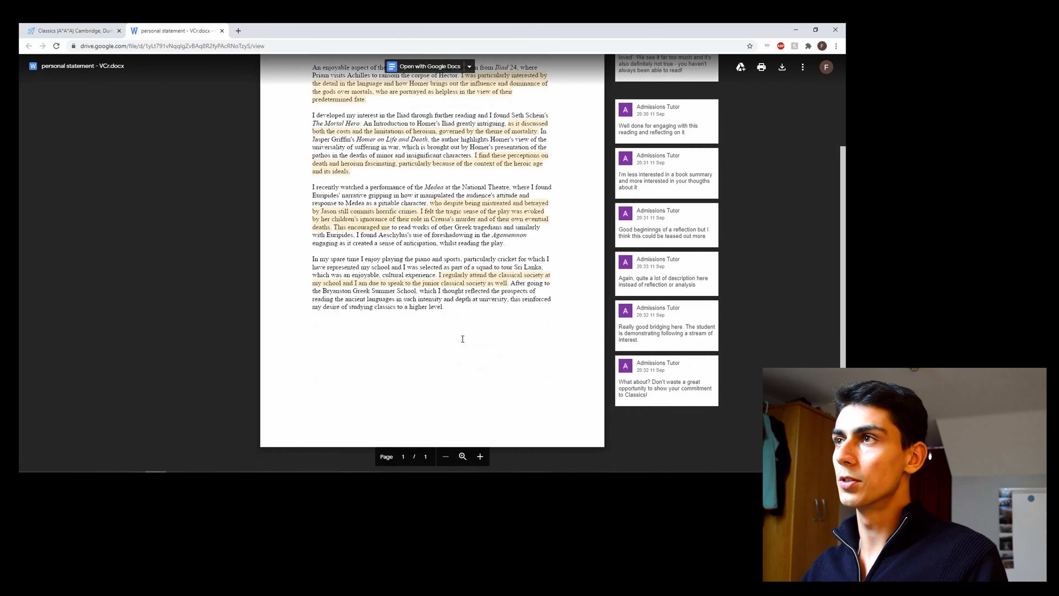
pyautogui.scroll(3)
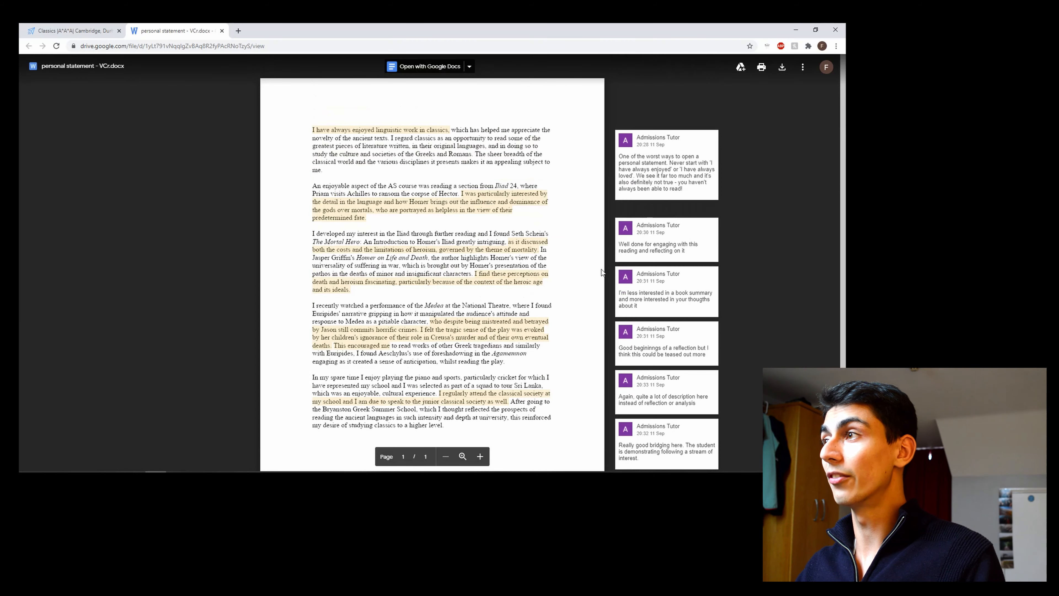
pyautogui.scroll(-3)
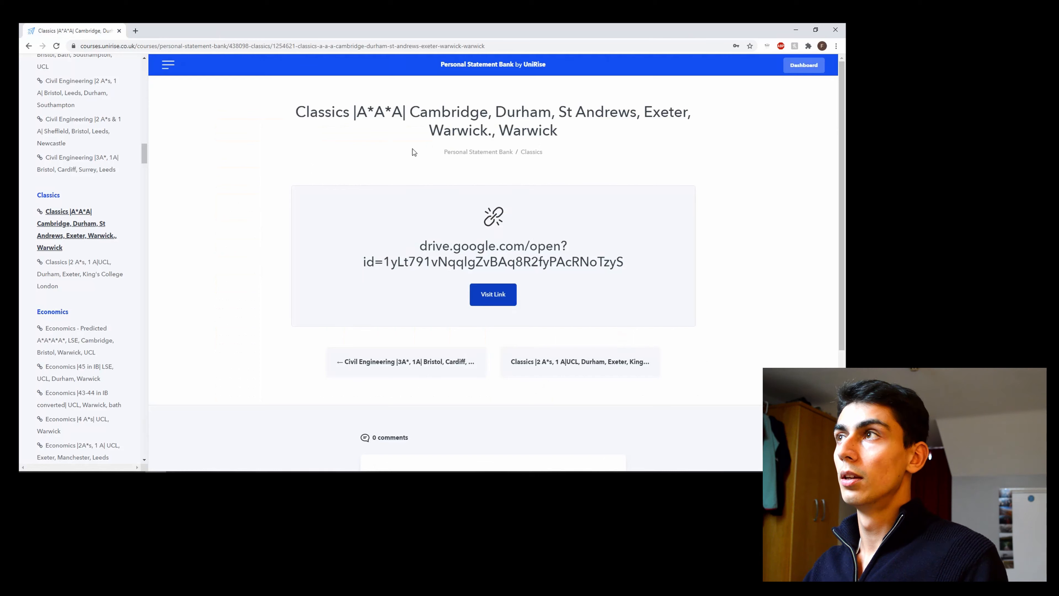
pyautogui.moveTo(285, 187)
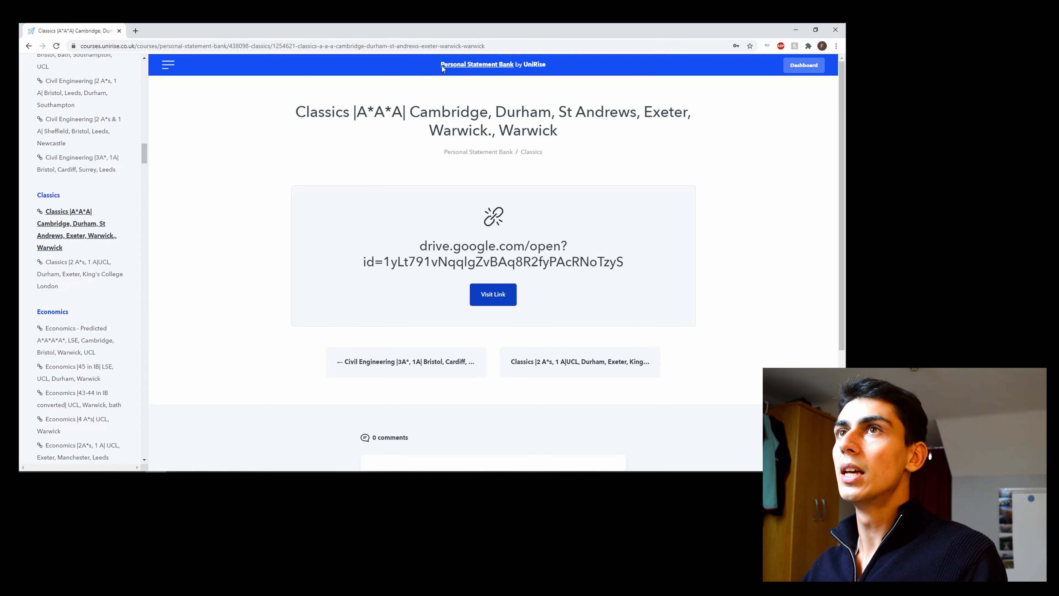
pyautogui.moveTo(767, 82)
pyautogui.write('u')
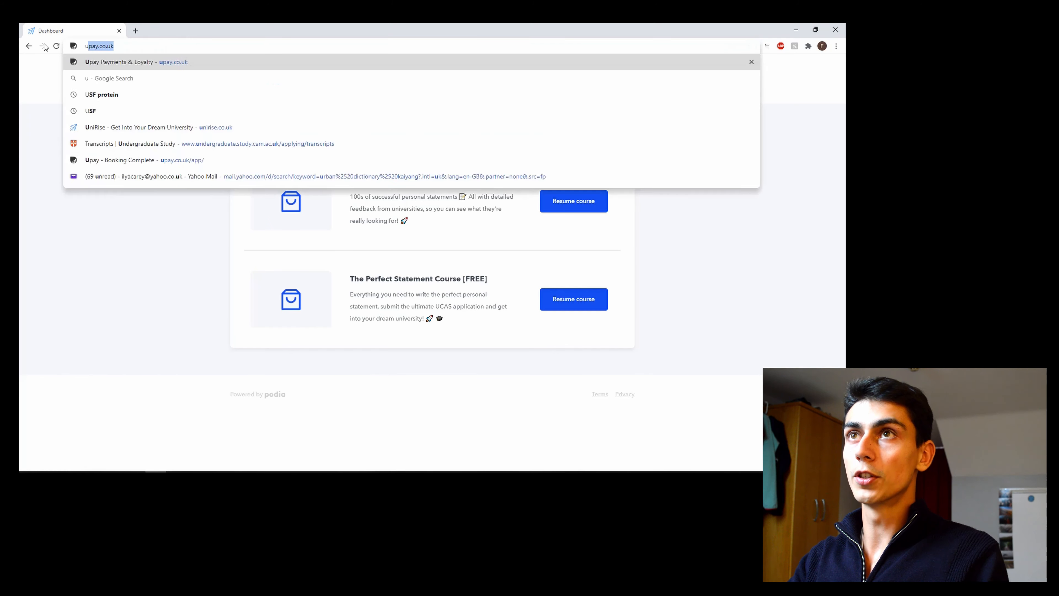
# Go to the main UniRise website and open the WTF Should I Study At Uni Guide
pyautogui.click(159, 127)
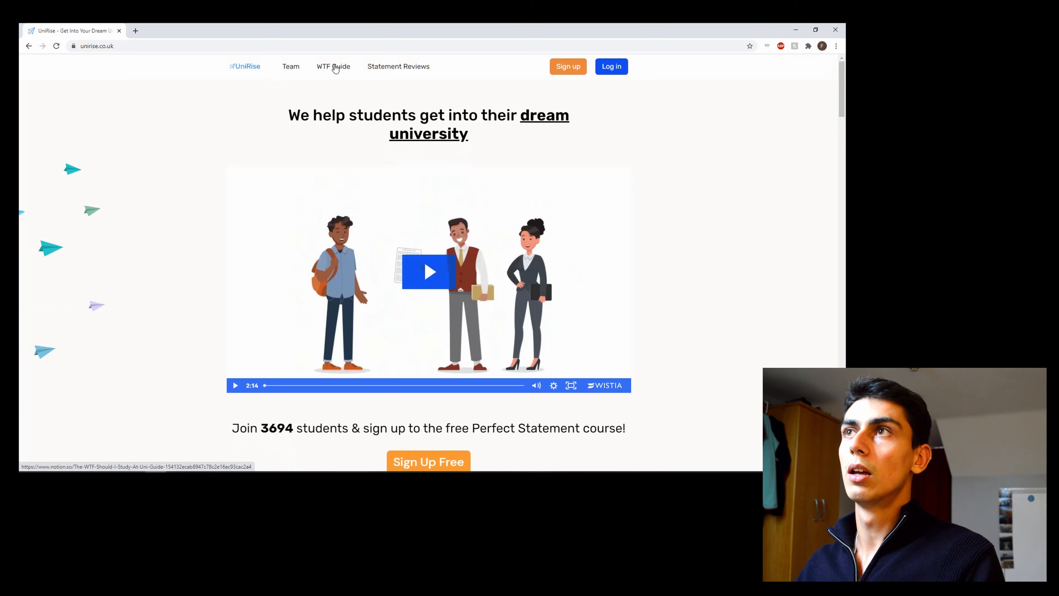
pyautogui.click(333, 67)
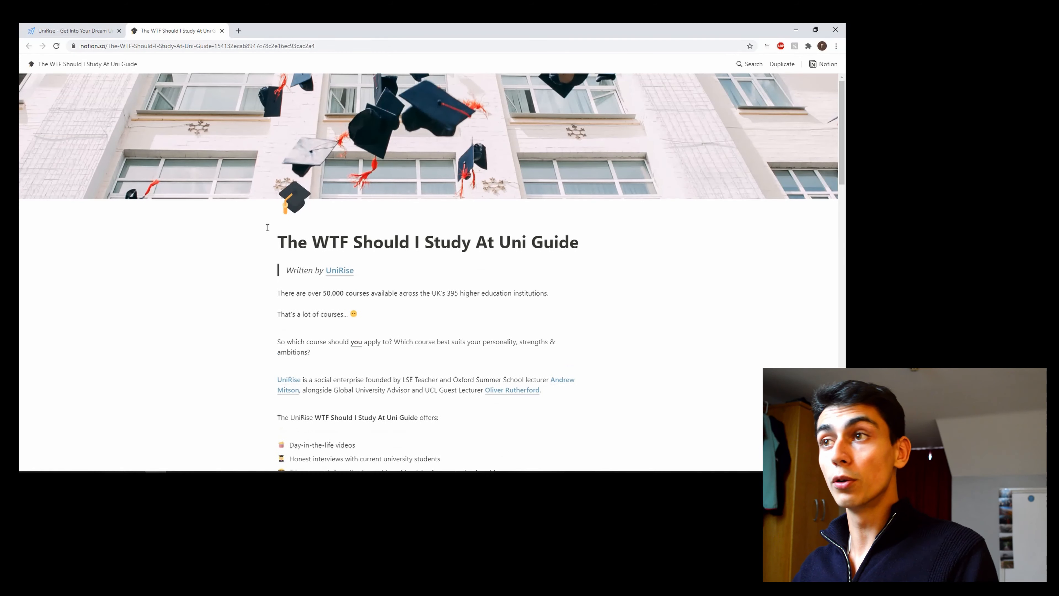
pyautogui.moveTo(245, 307)
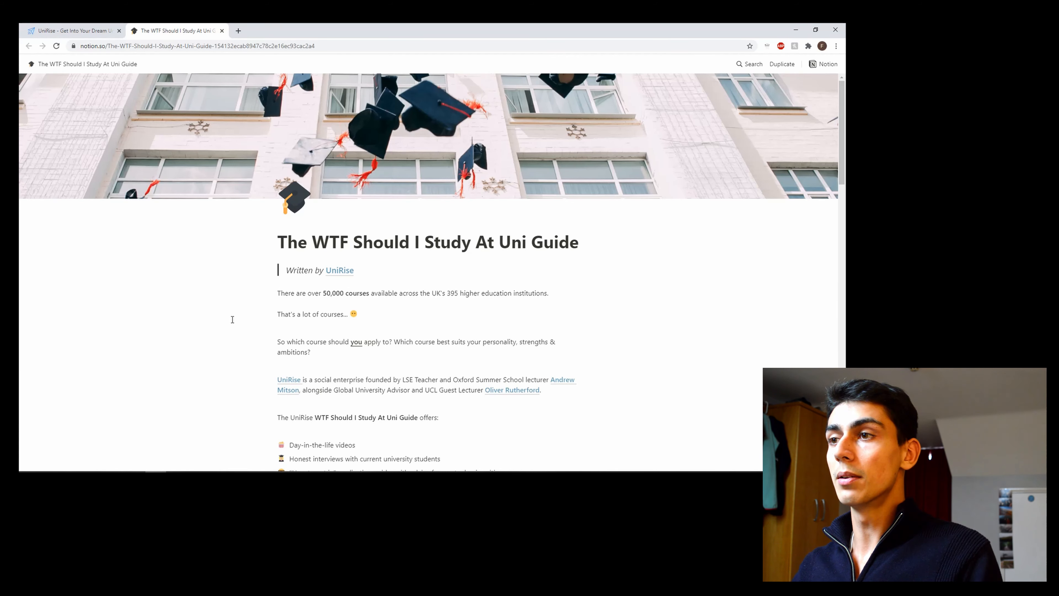
# Scroll the Notion guide down to 'Choose your subject' and open the Biology page
pyautogui.scroll(-3)
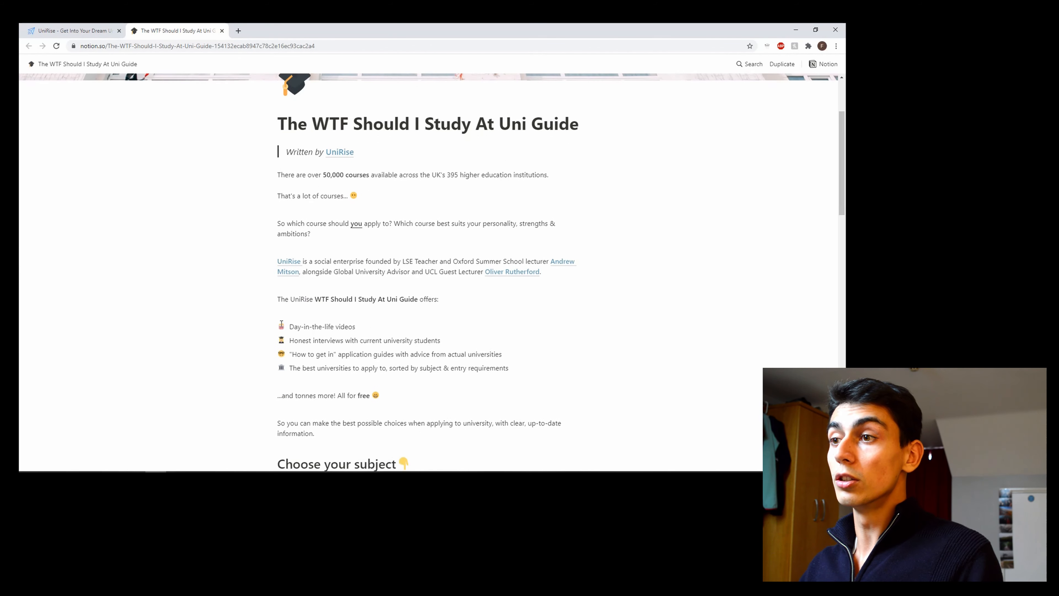
pyautogui.scroll(-3)
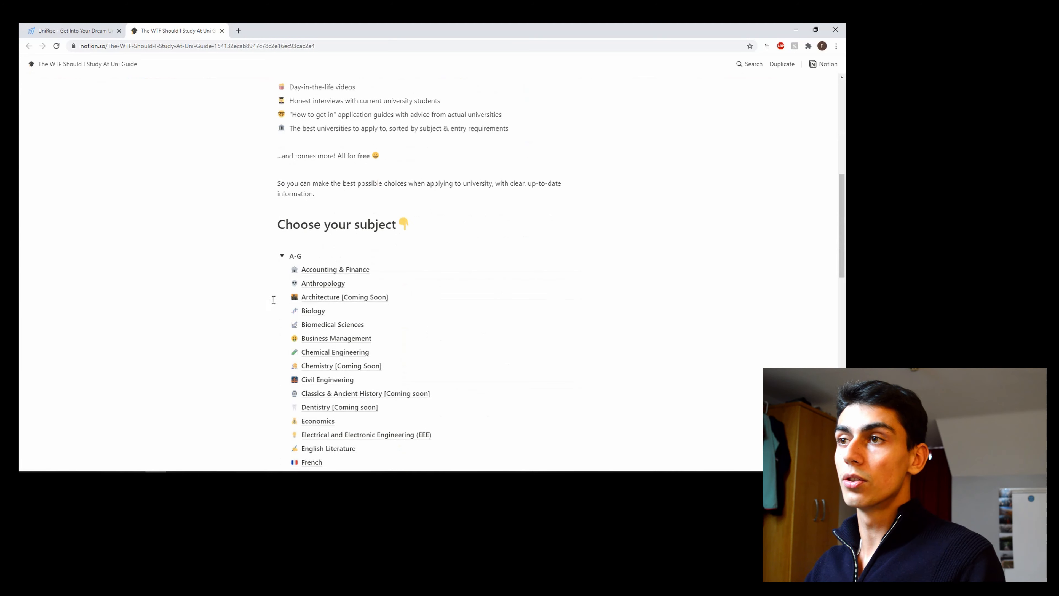
pyautogui.scroll(-3)
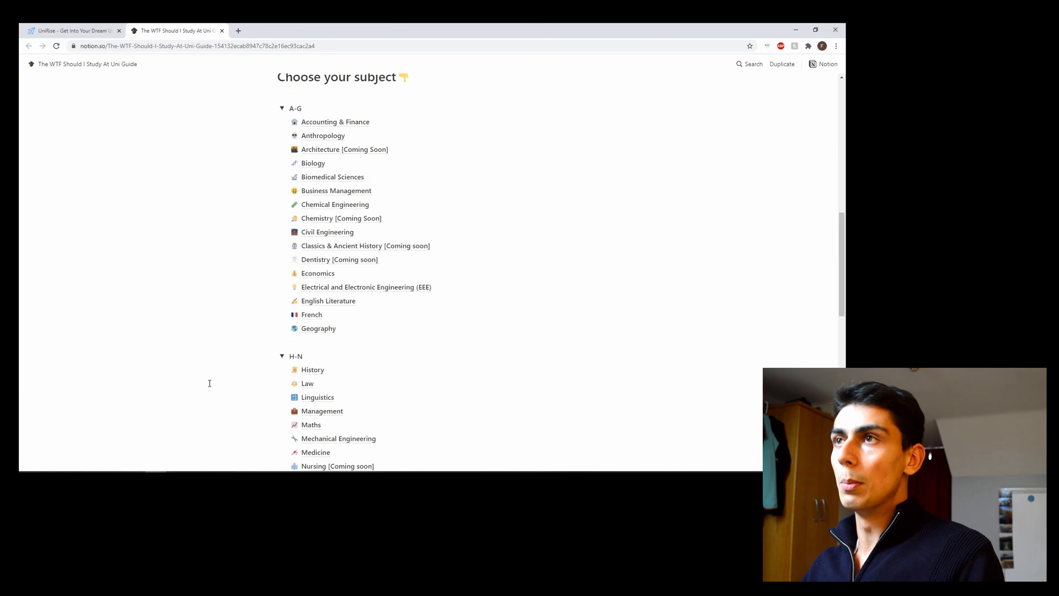
pyautogui.click(313, 162)
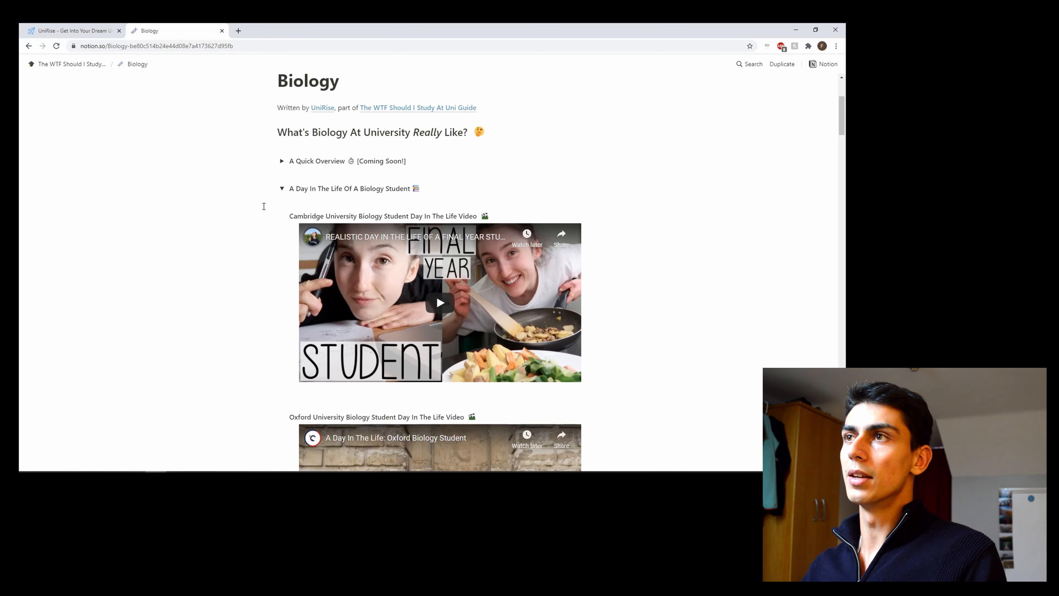
# Browse the Biology page's videos and lectures, collapsing the AAA - BBB university comparison table
pyautogui.scroll(-3)
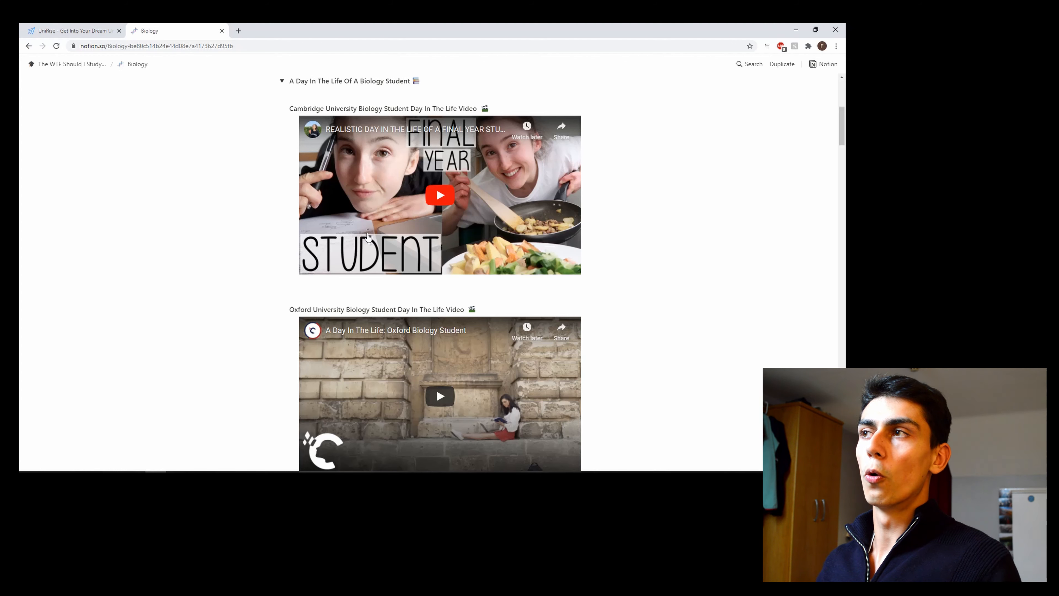
pyautogui.scroll(-3)
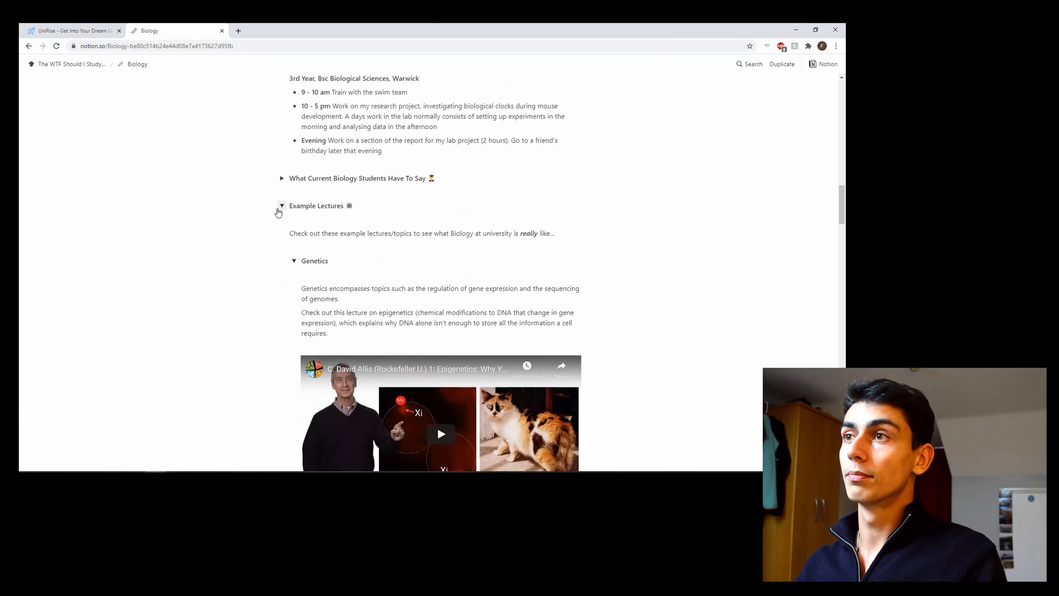
pyautogui.scroll(-3)
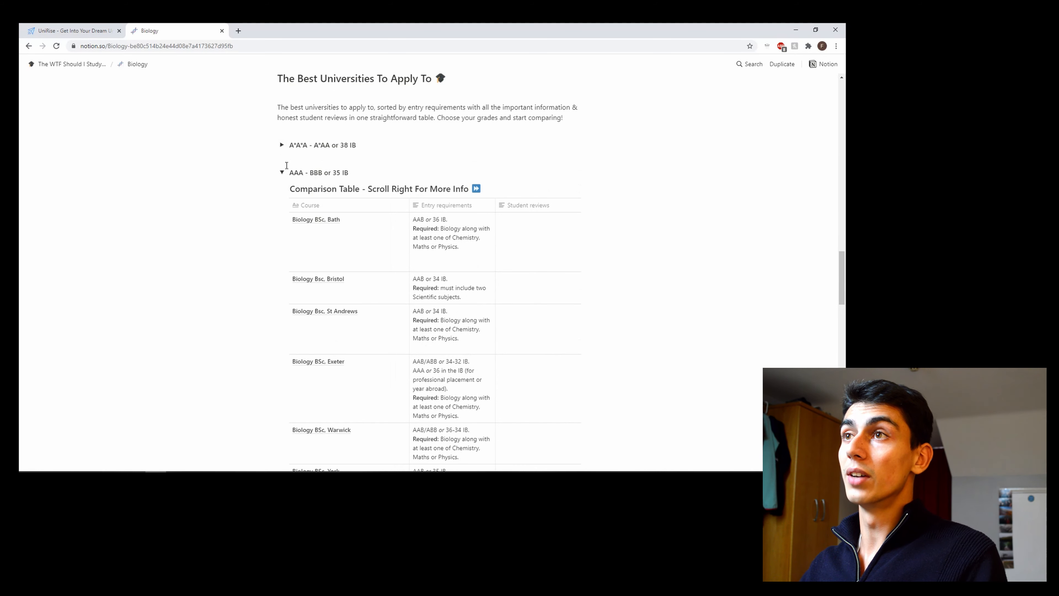
pyautogui.click(282, 172)
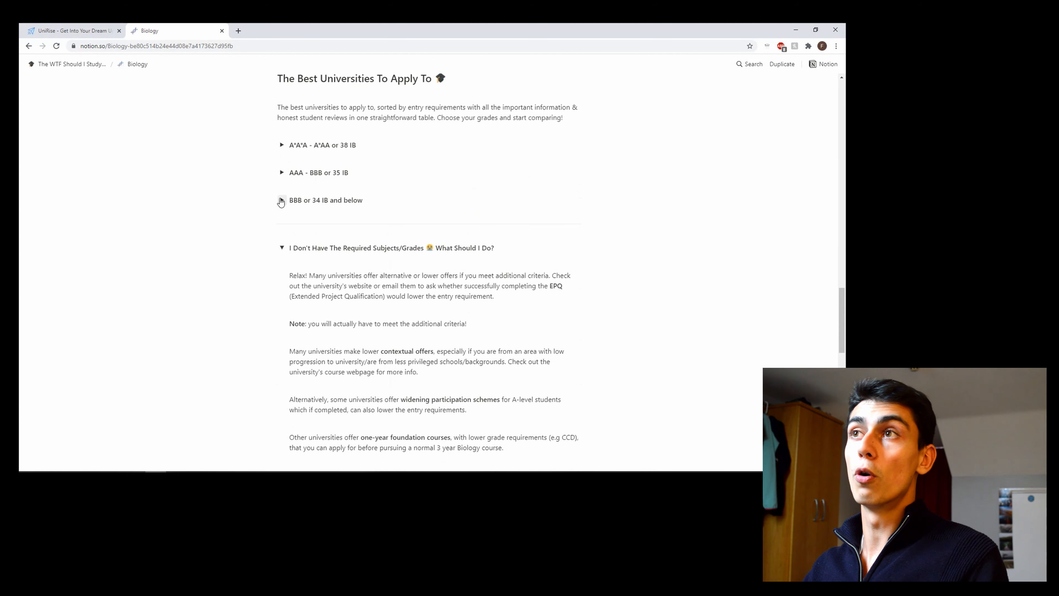
pyautogui.scroll(-3)
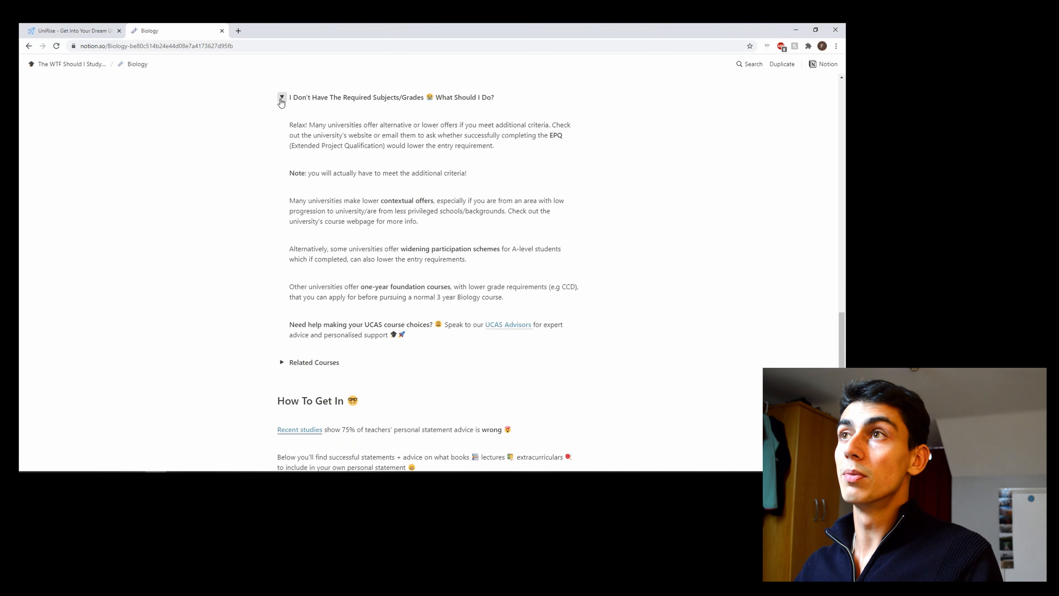
# Collapse the missing subjects or grades advice, finish the page and switch back to the UniRise homepage
pyautogui.click(282, 96)
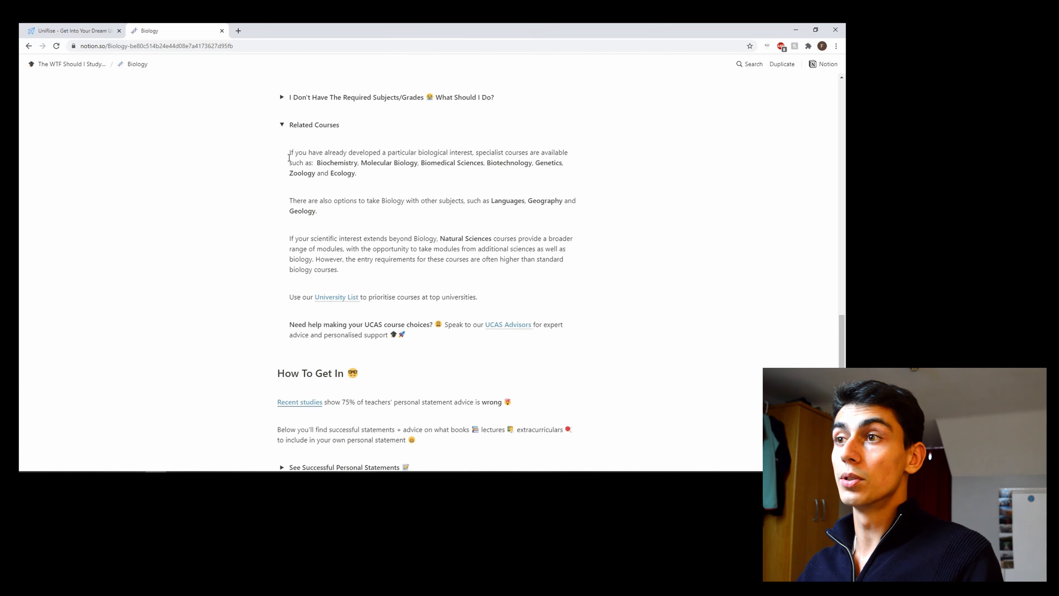
pyautogui.scroll(-3)
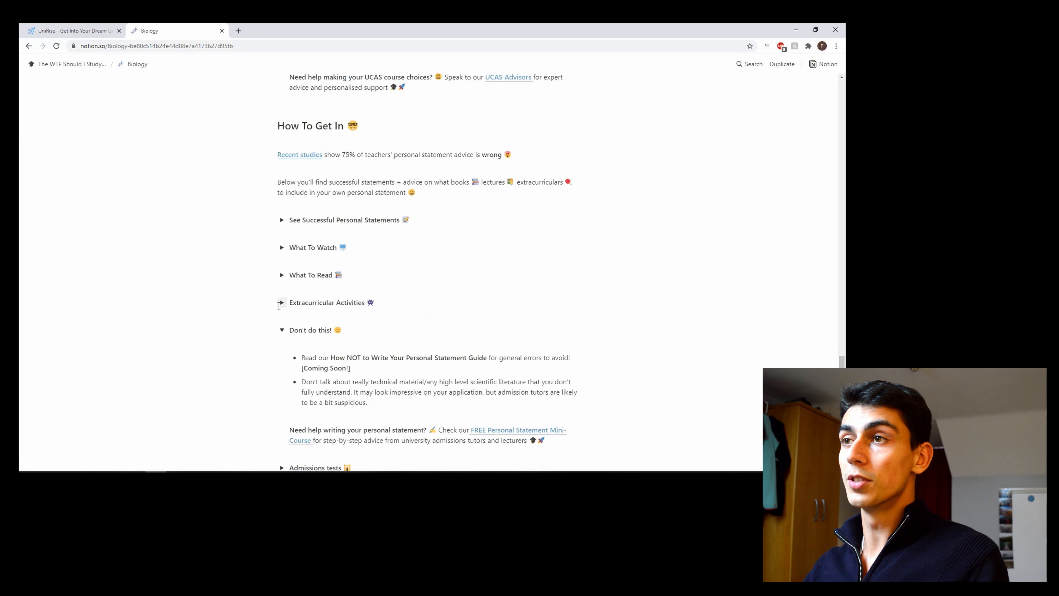
pyautogui.scroll(-3)
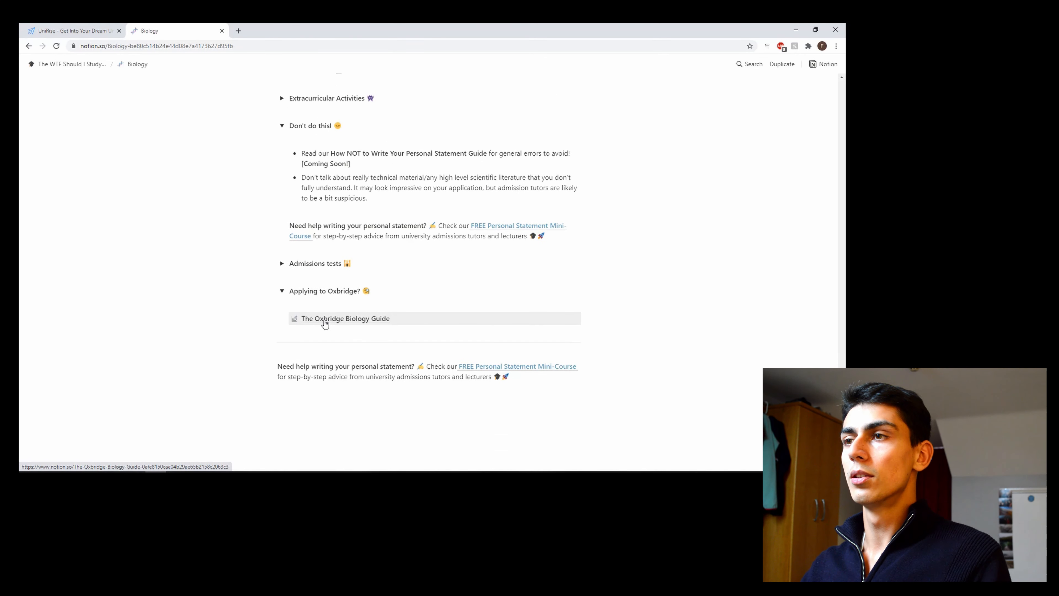
pyautogui.moveTo(250, 307)
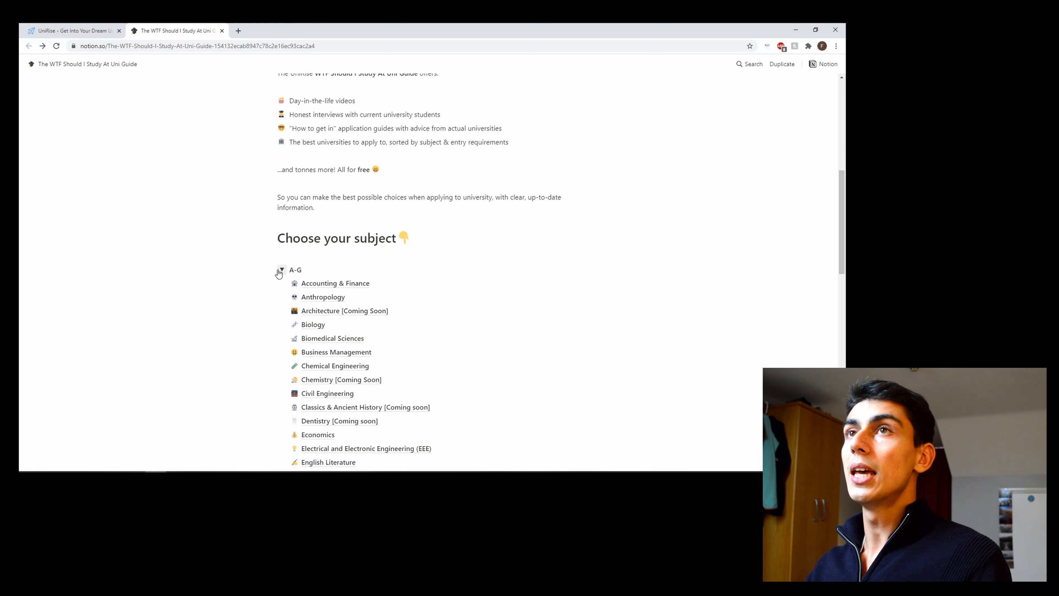
pyautogui.click(71, 30)
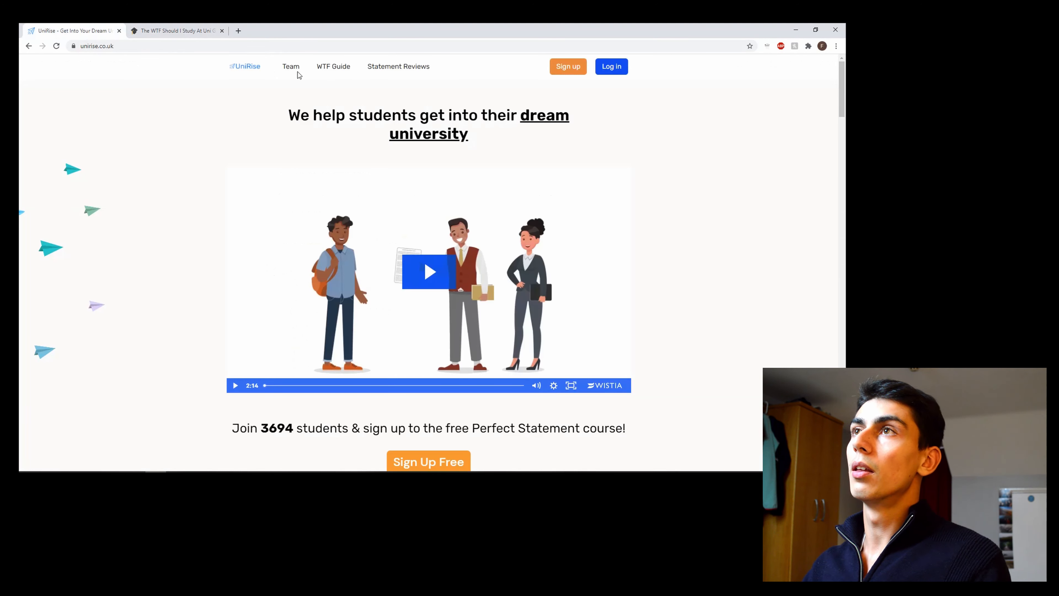
# Browse the Statement Reviews page past the testimonials to the £24.99 one-review and £44.99 two-review plans
pyautogui.click(398, 66)
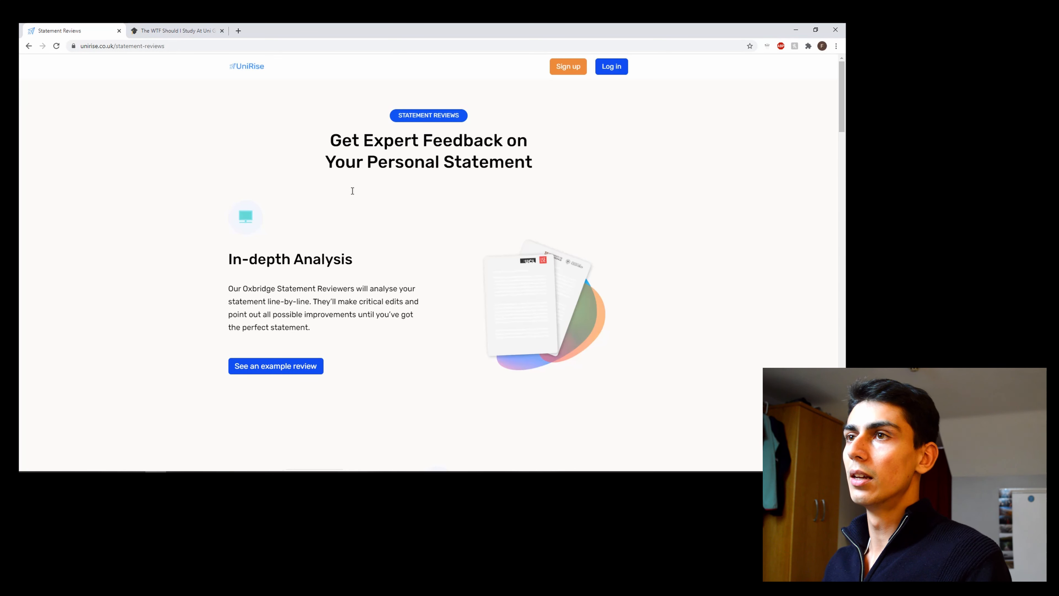
pyautogui.scroll(-3)
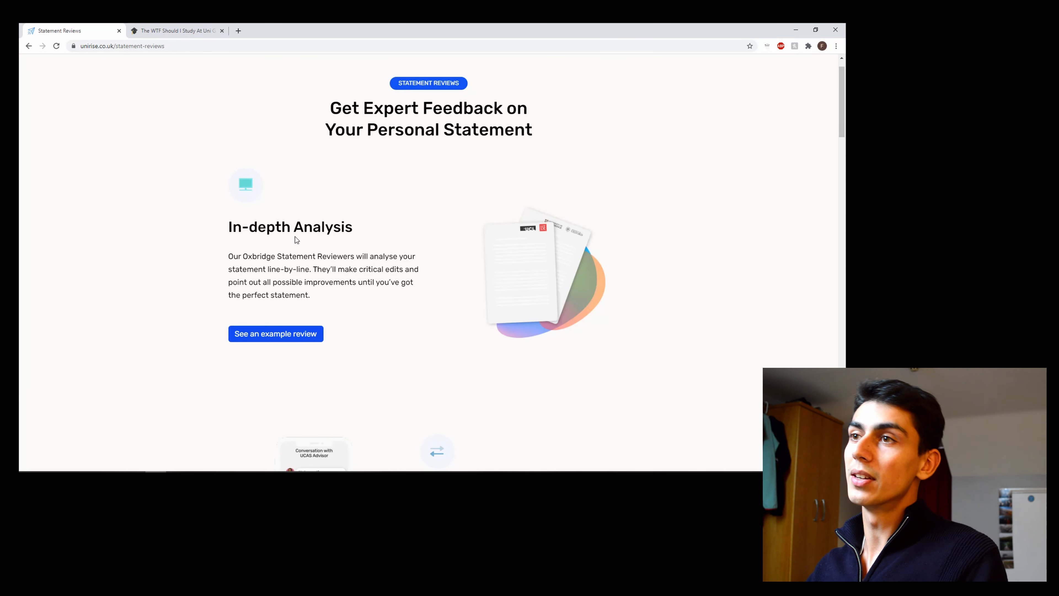
pyautogui.scroll(-3)
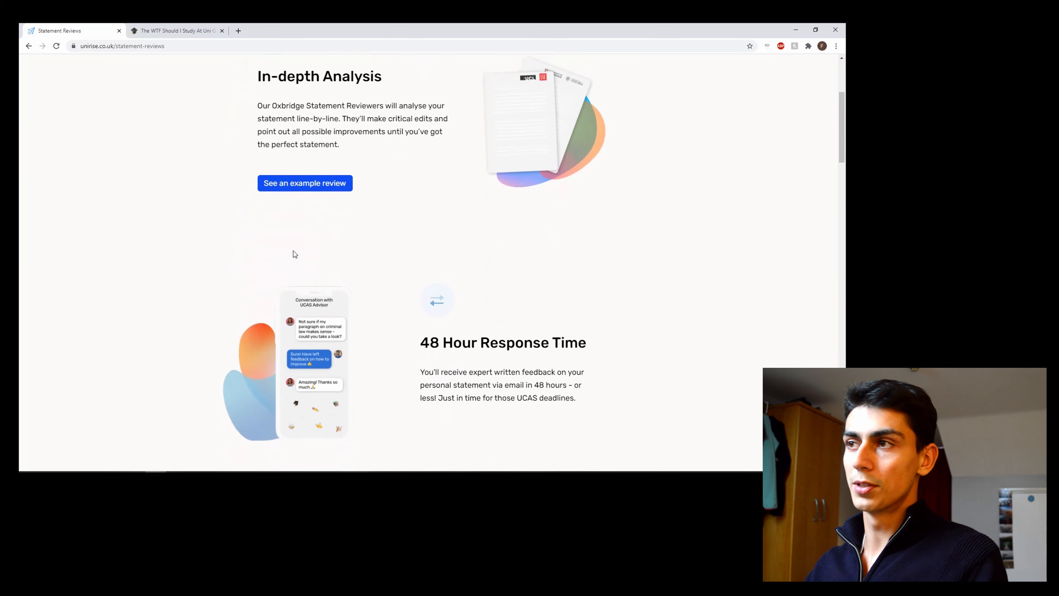
pyautogui.scroll(-3)
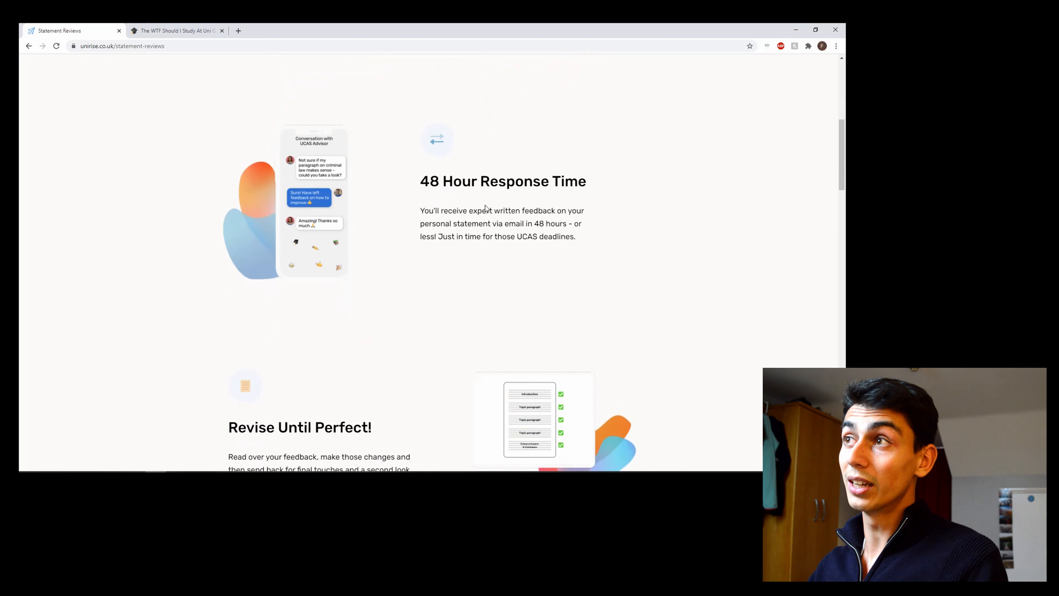
pyautogui.scroll(-3)
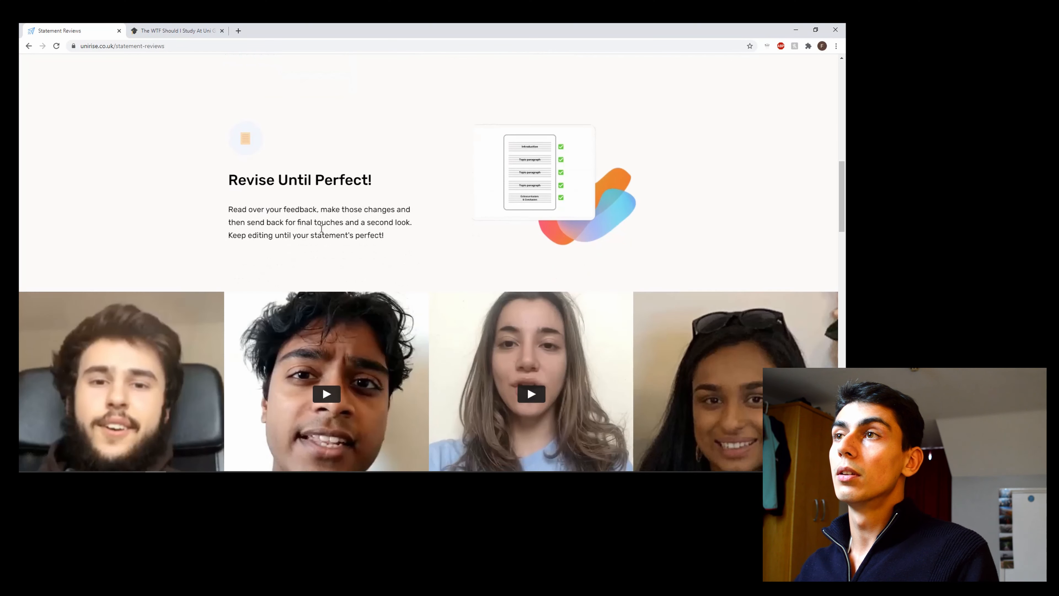
pyautogui.scroll(-3)
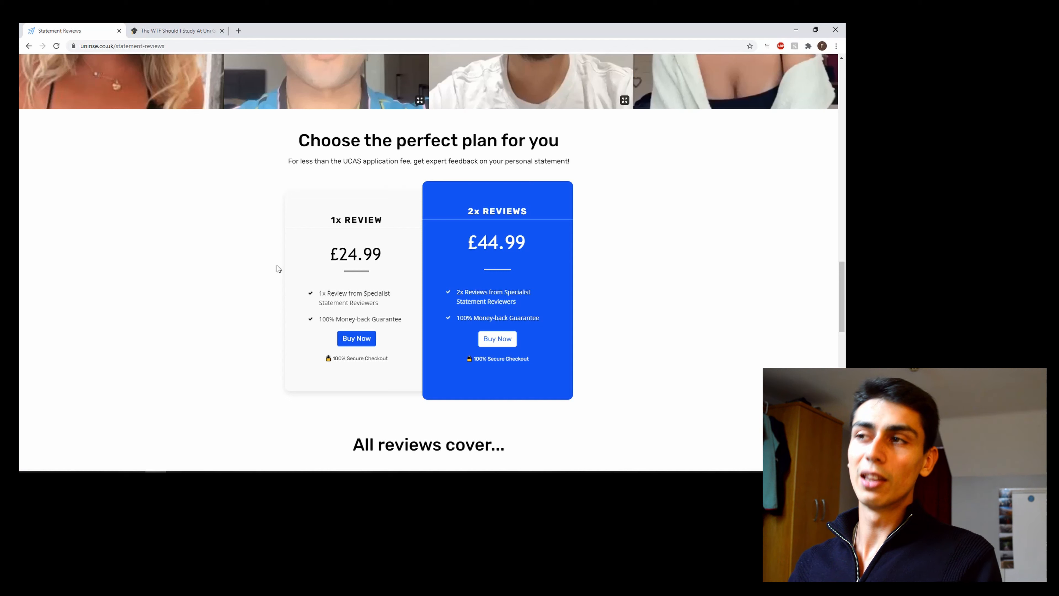
pyautogui.scroll(-3)
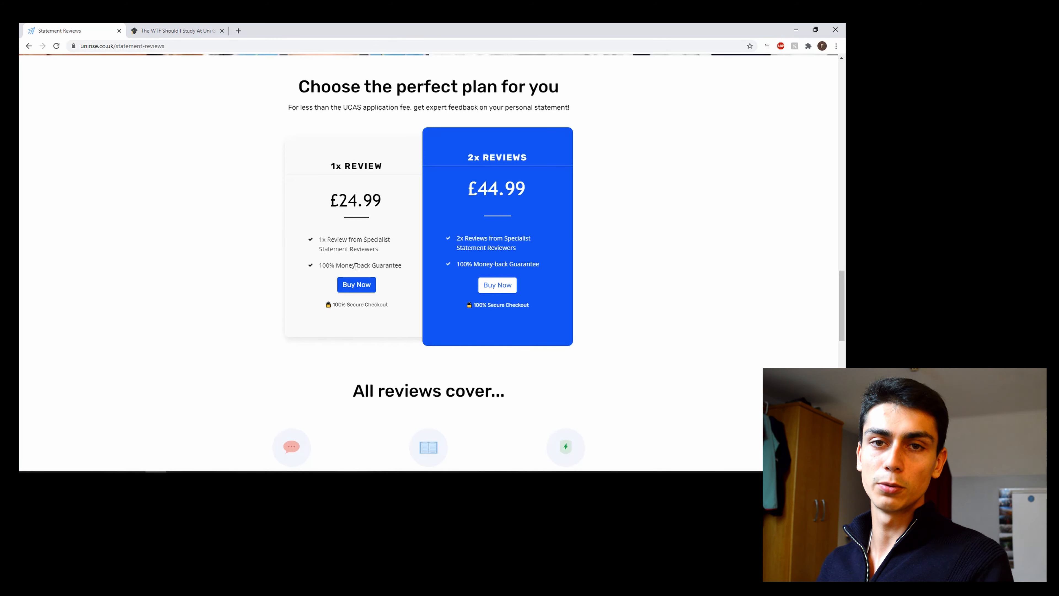
# Scroll the course page with the chat panel open, then switch to the Notion uni guide
pyautogui.scroll(-3)
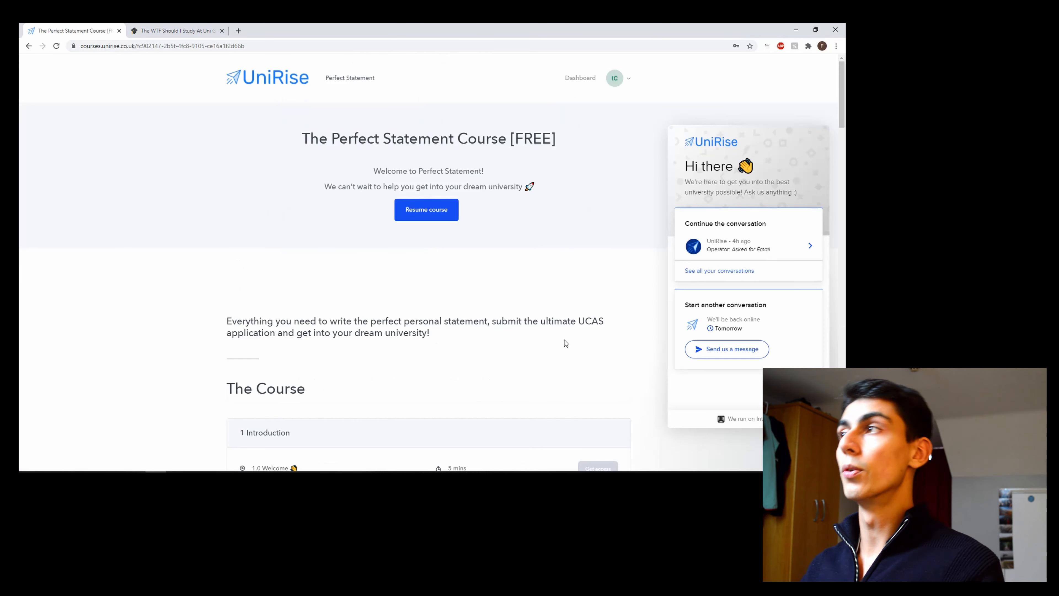
pyautogui.moveTo(755, 402)
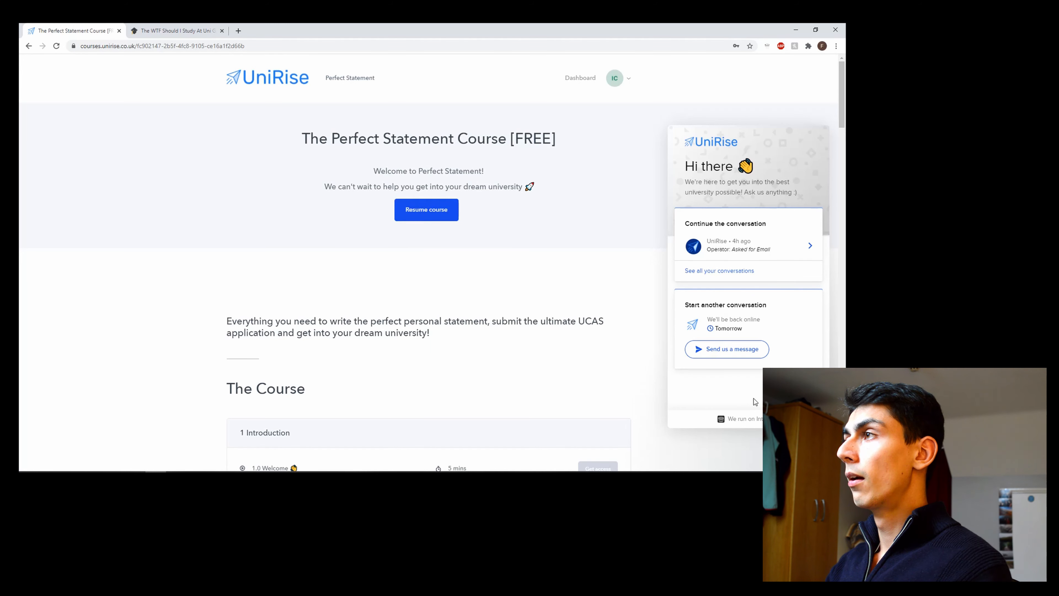
pyautogui.moveTo(751, 370)
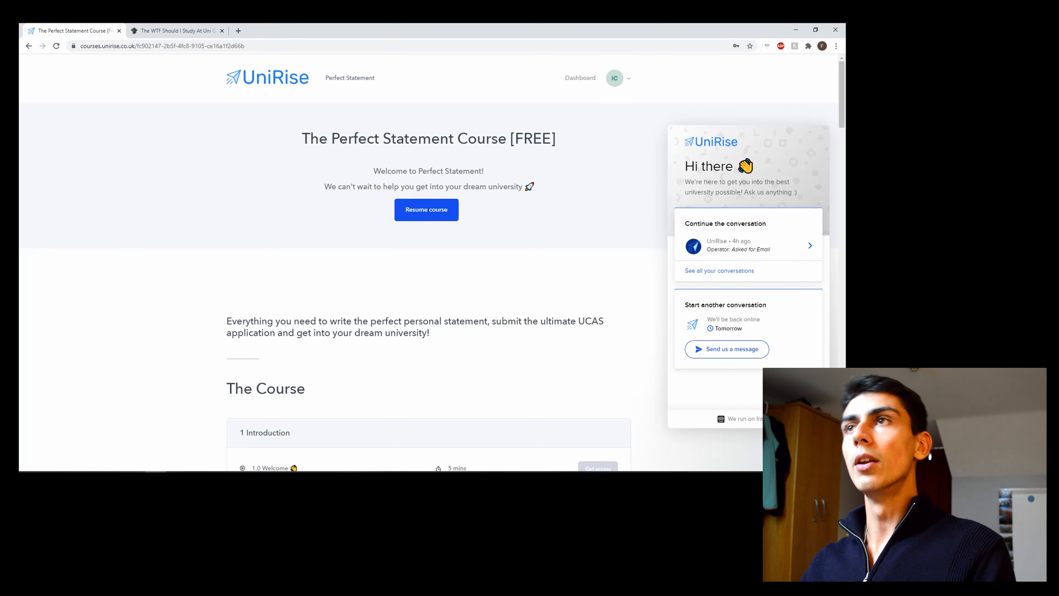
pyautogui.click(175, 31)
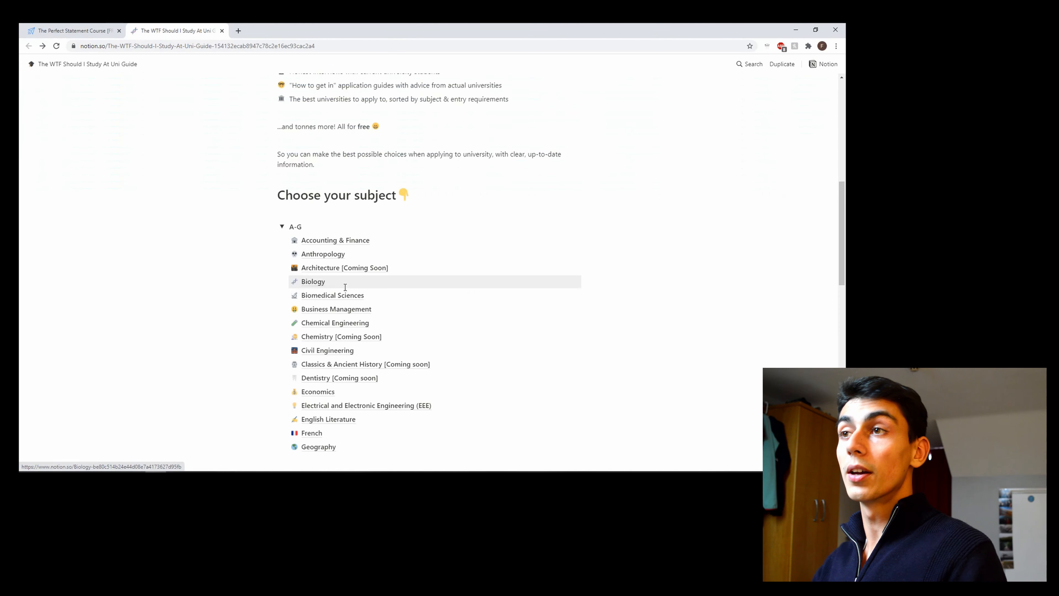
# Read the Oxbridge Biology Guide's Cambridge-versus-Oxford pros and cons, then return to UniRise lesson 3.4
pyautogui.click(313, 281)
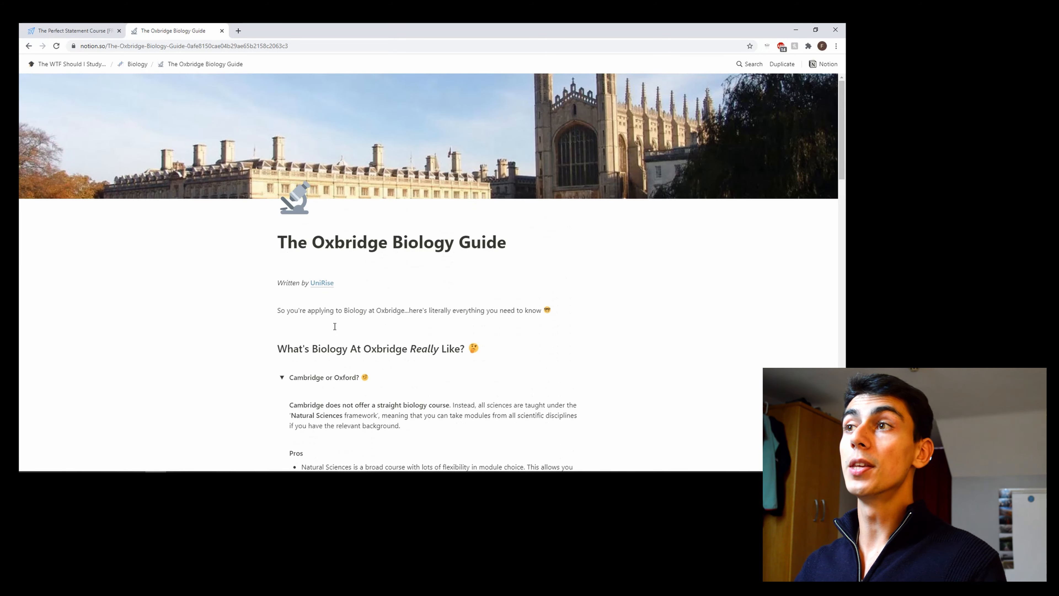
pyautogui.scroll(-3)
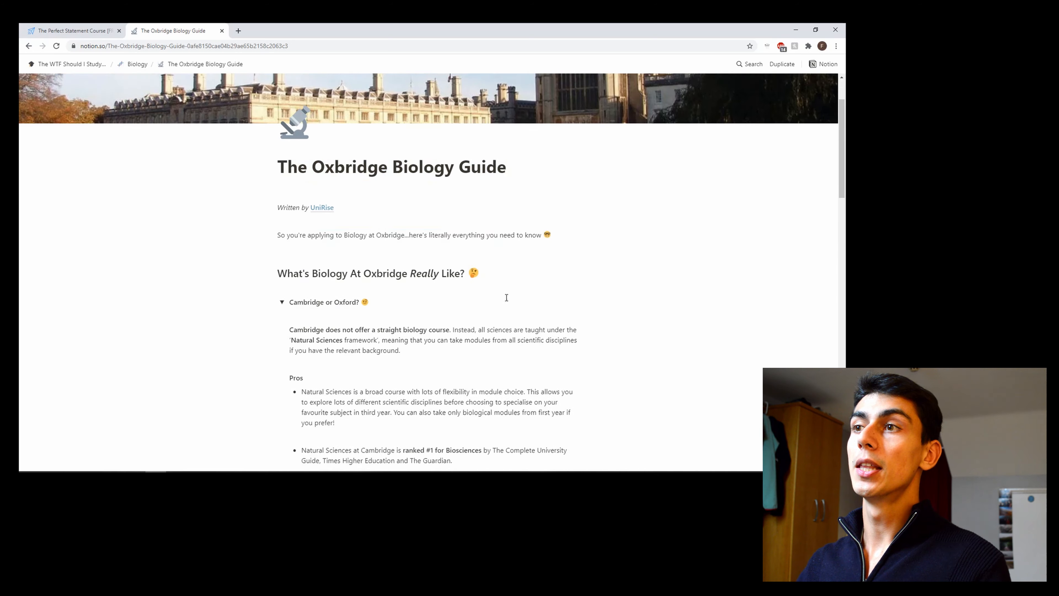
pyautogui.scroll(-3)
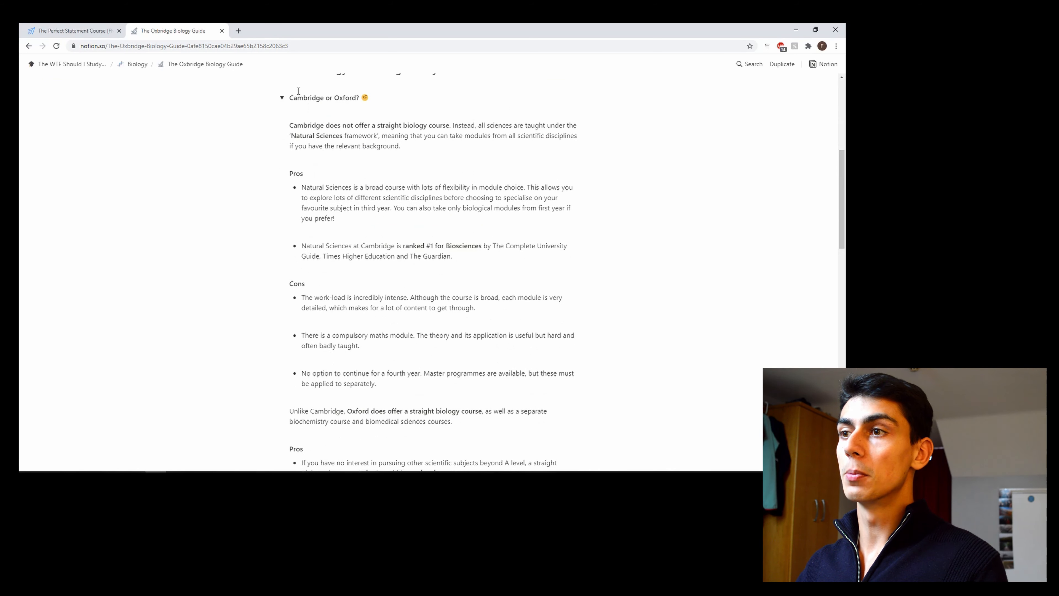
pyautogui.scroll(-3)
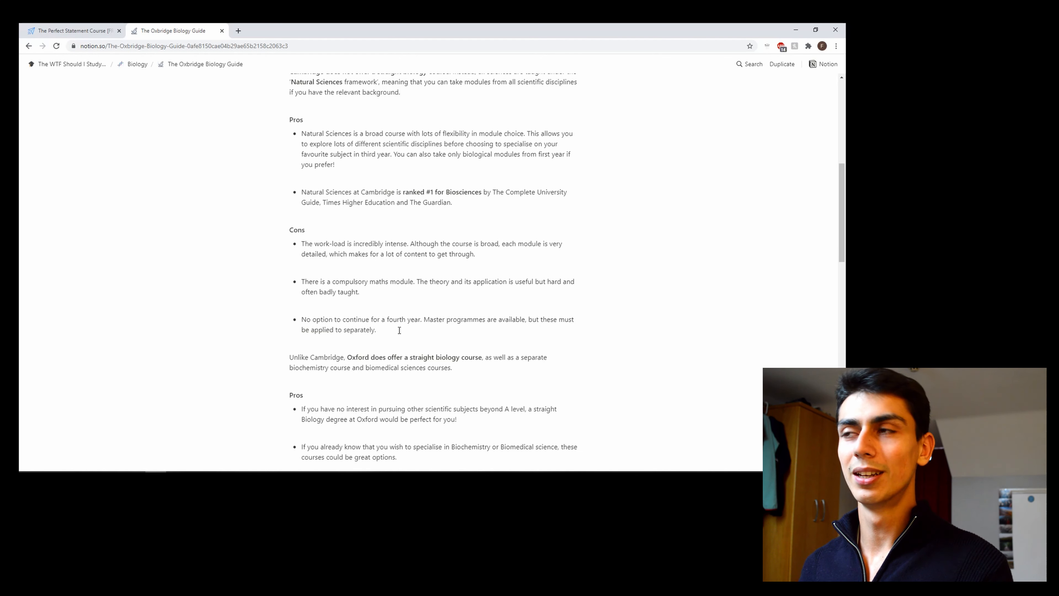
pyautogui.click(72, 31)
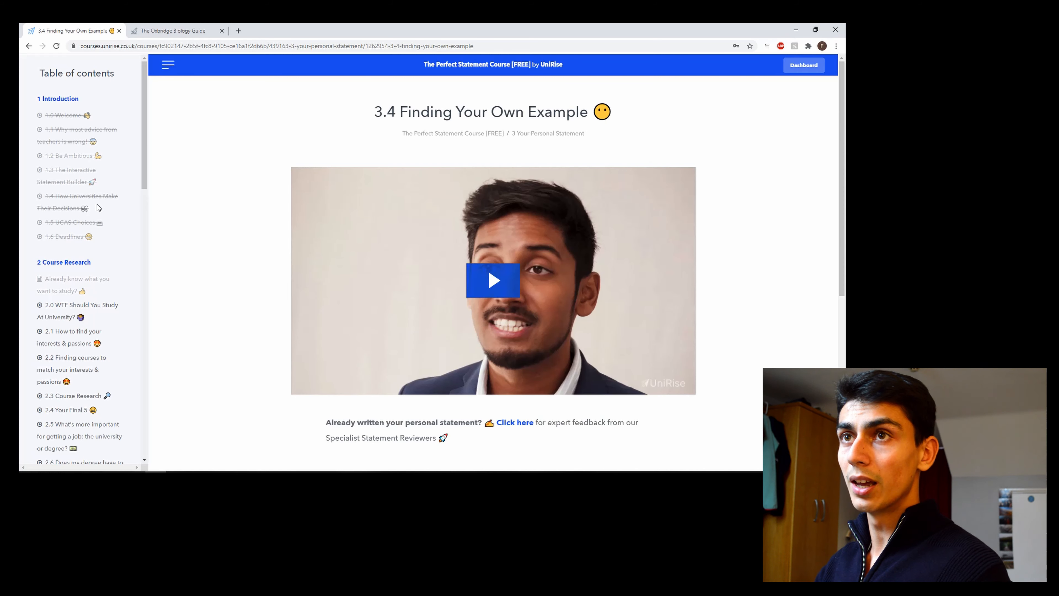
# View lesson 2.1 How to find your interests & passions, then go to the owned-courses dashboard
pyautogui.scroll(-3)
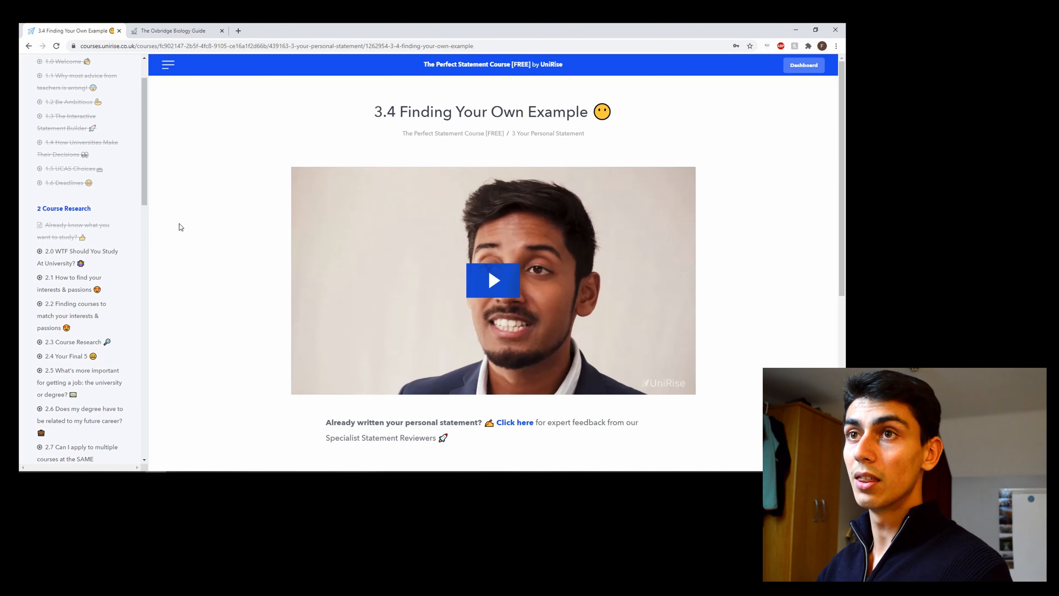
pyautogui.click(73, 277)
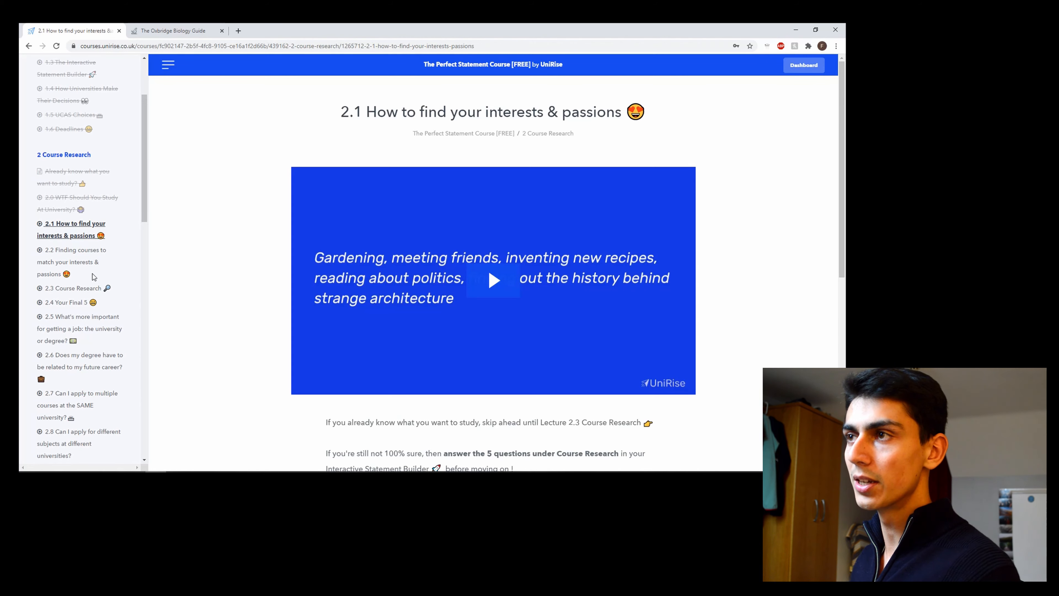
pyautogui.click(803, 65)
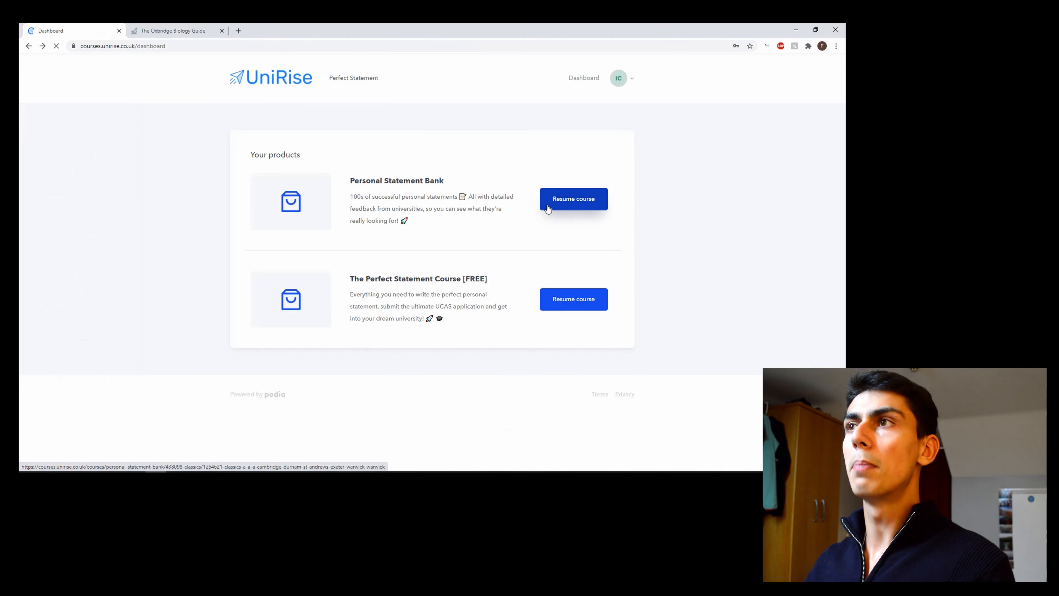
# Resume the Personal Statement Bank at an Accounting & Finance example statement, then switch to Notion
pyautogui.click(572, 199)
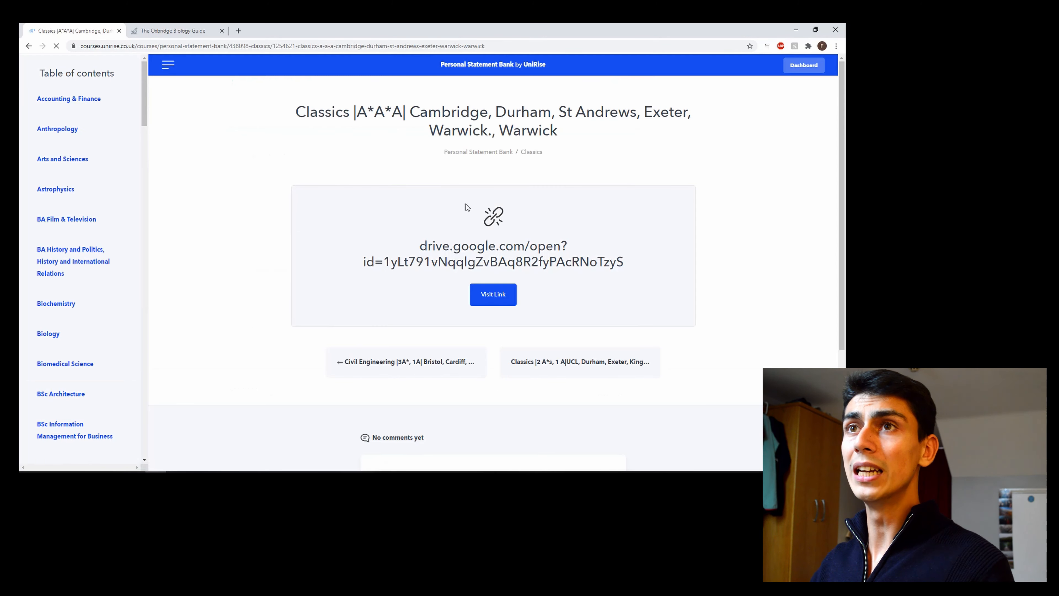
pyautogui.click(69, 99)
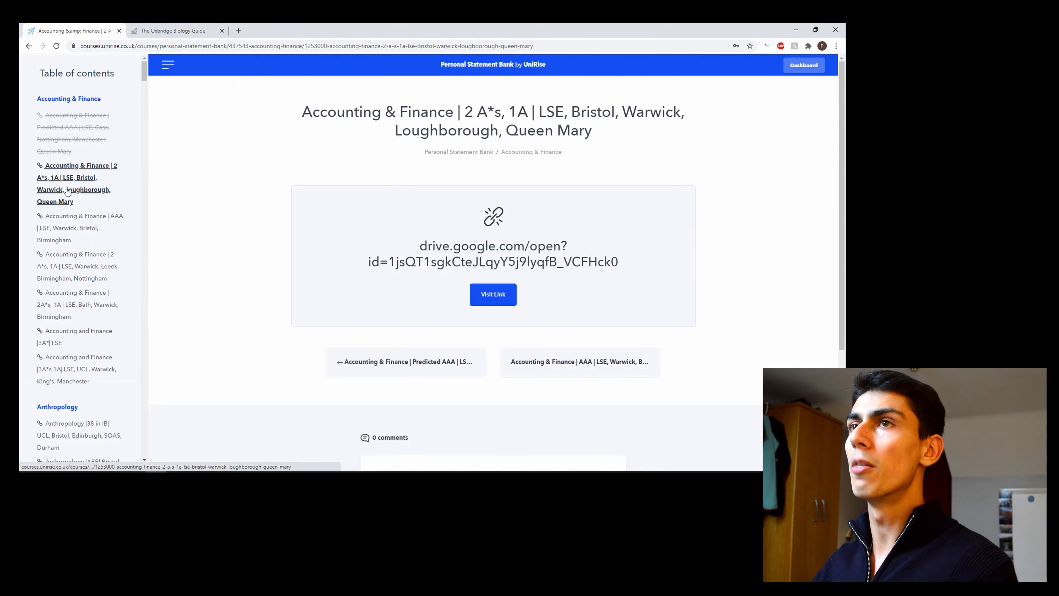
pyautogui.scroll(-3)
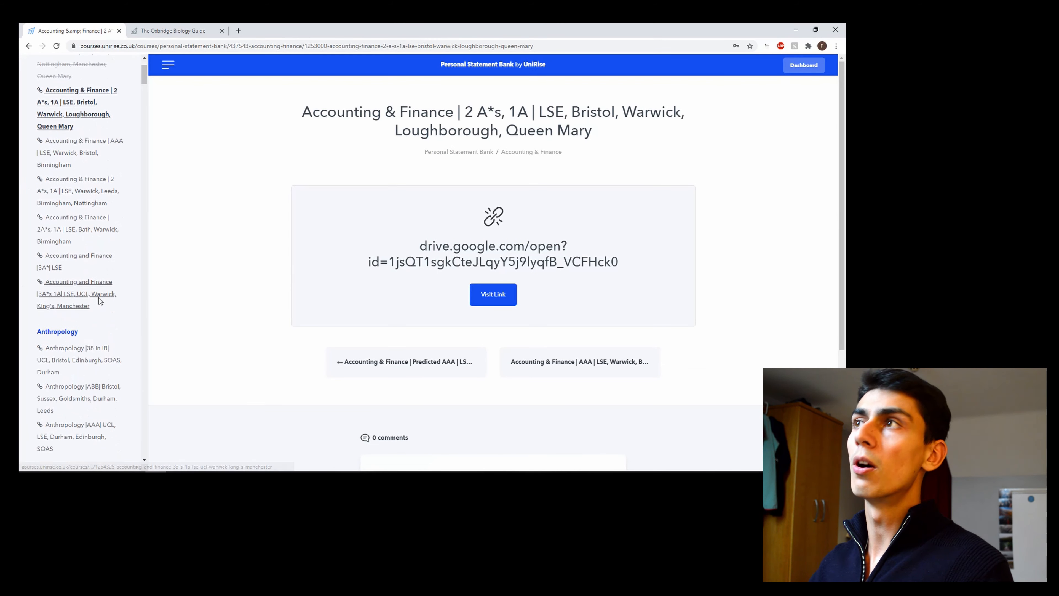
pyautogui.moveTo(76, 293)
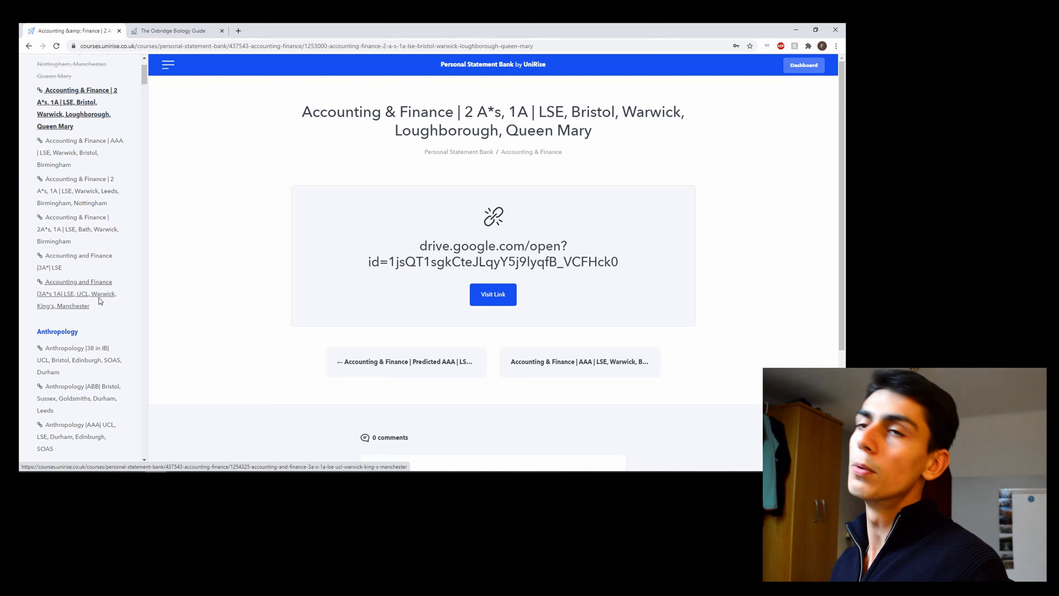
pyautogui.scroll(-3)
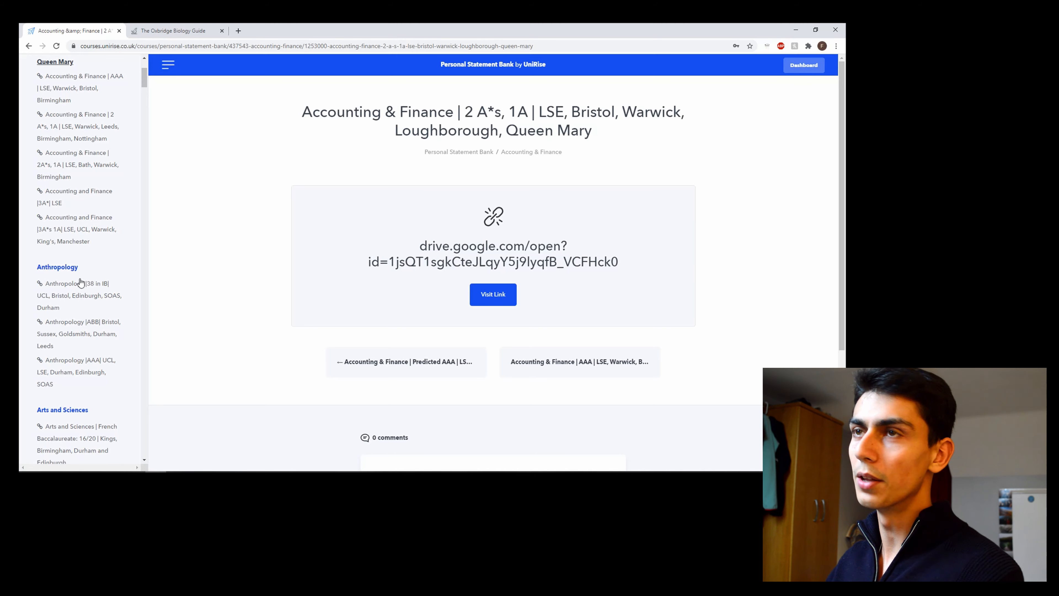
pyautogui.click(175, 30)
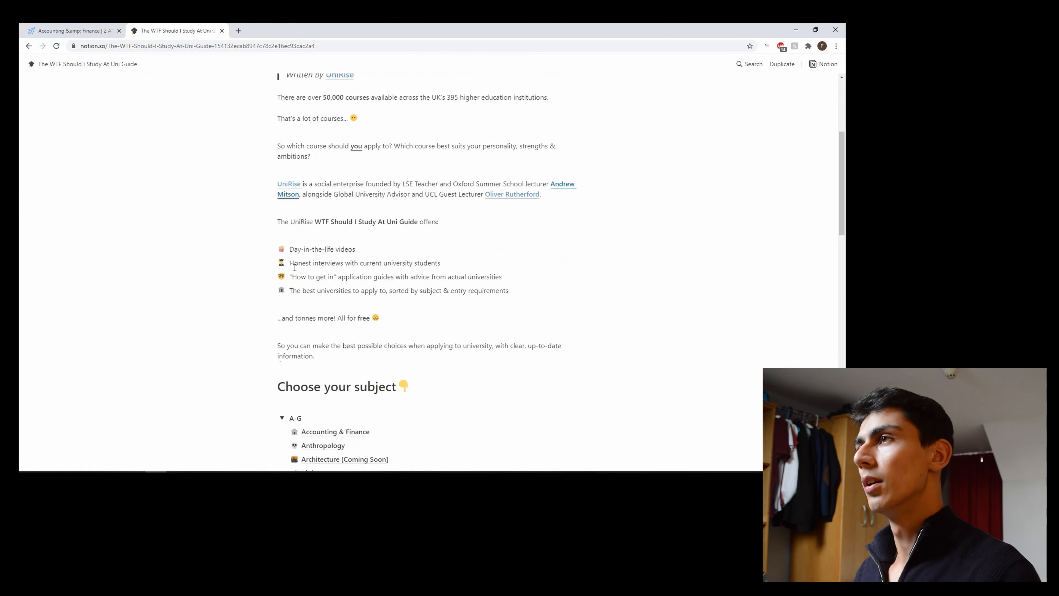
# Scroll through the Choose your subject toggles from A–G down to P–Z
pyautogui.scroll(-3)
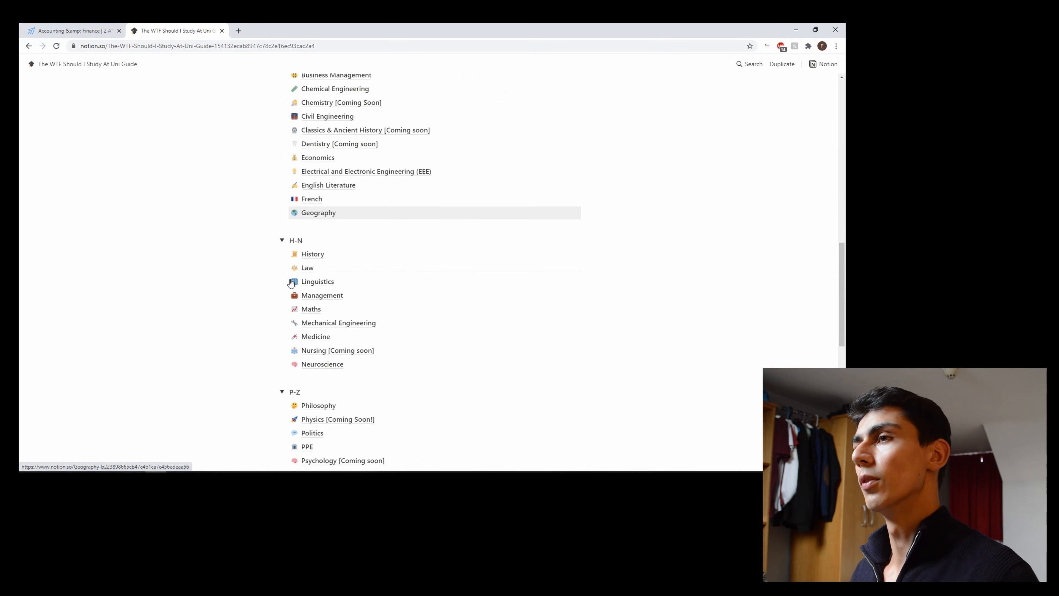
pyautogui.scroll(-3)
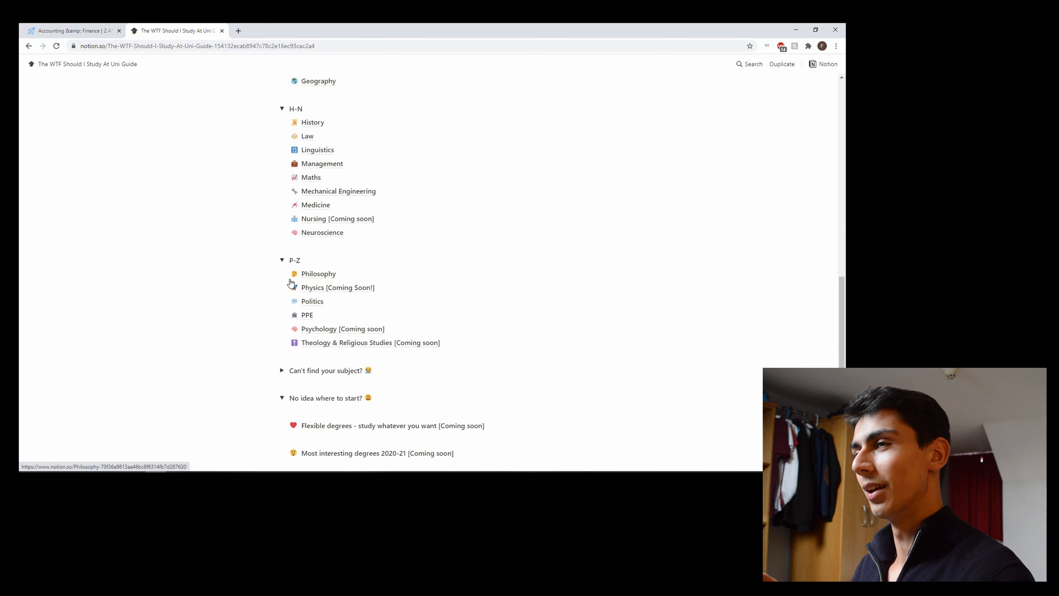
pyautogui.scroll(-3)
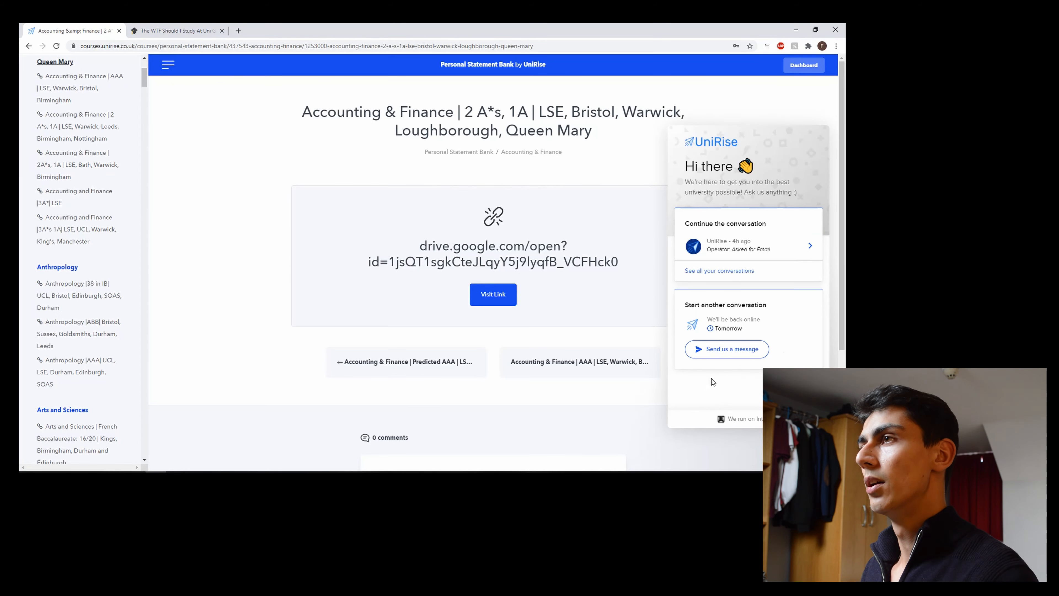
pyautogui.moveTo(655, 438)
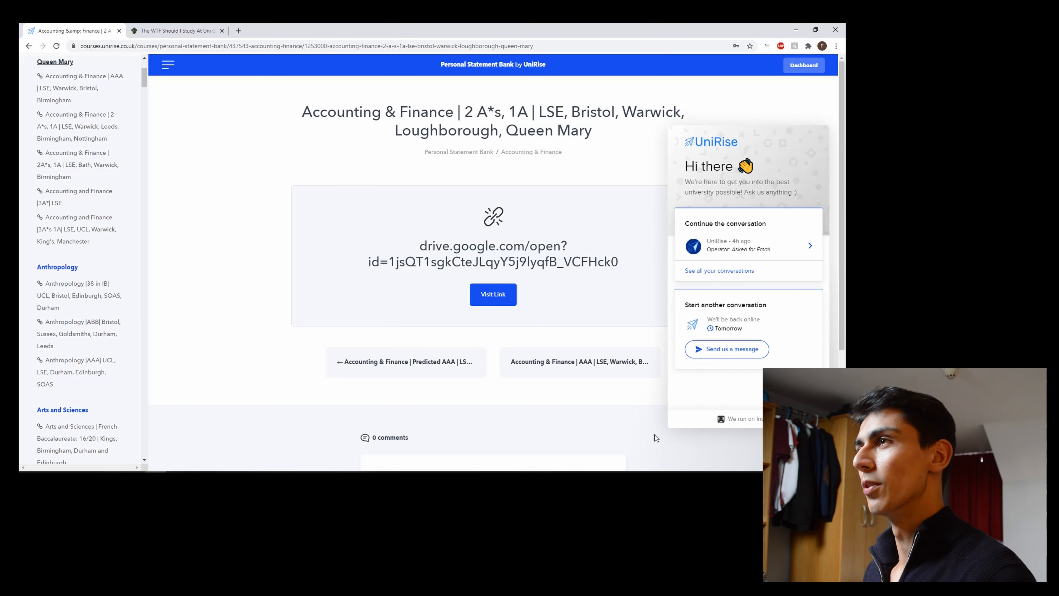